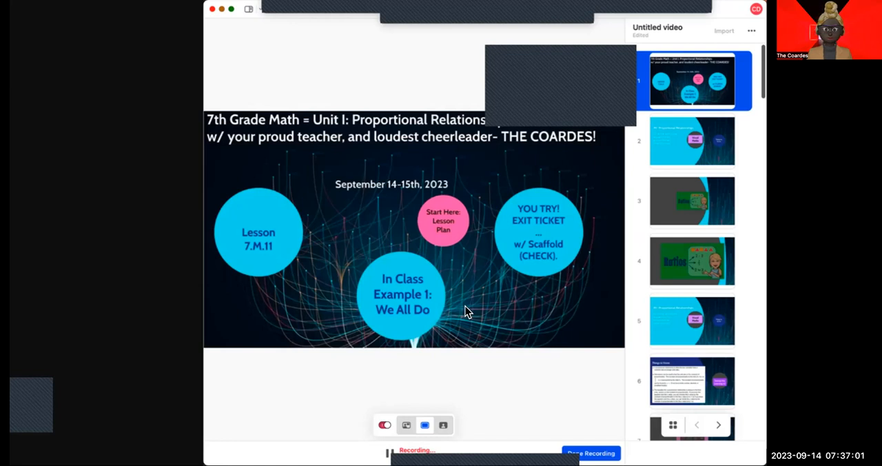
mouse_move(248, 270)
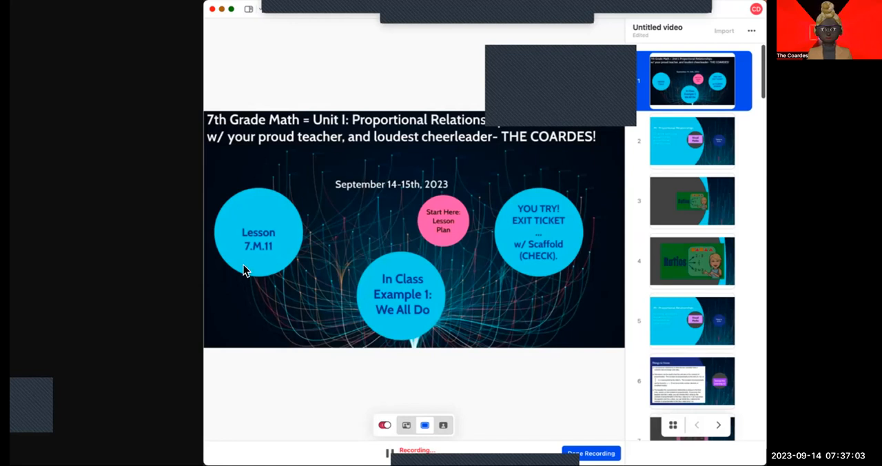
mouse_move(422, 306)
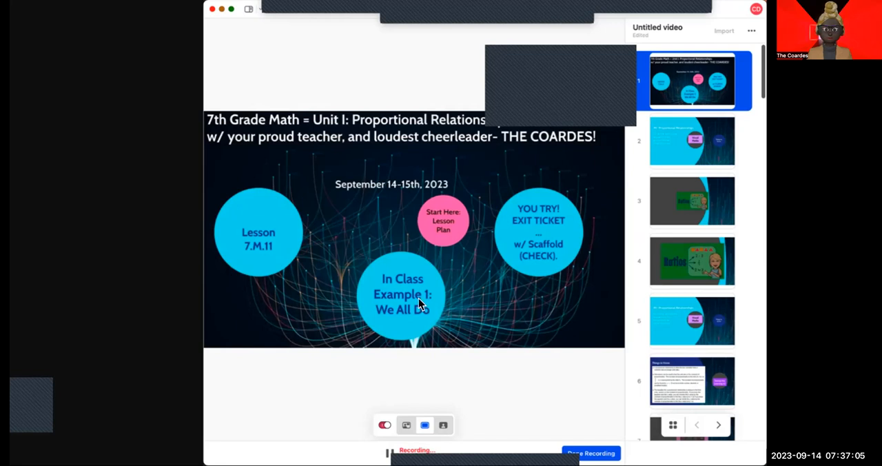
- Advance through the proportional relationships and Ratios slides toward the Part 1 slide while recording
left_click(691, 141)
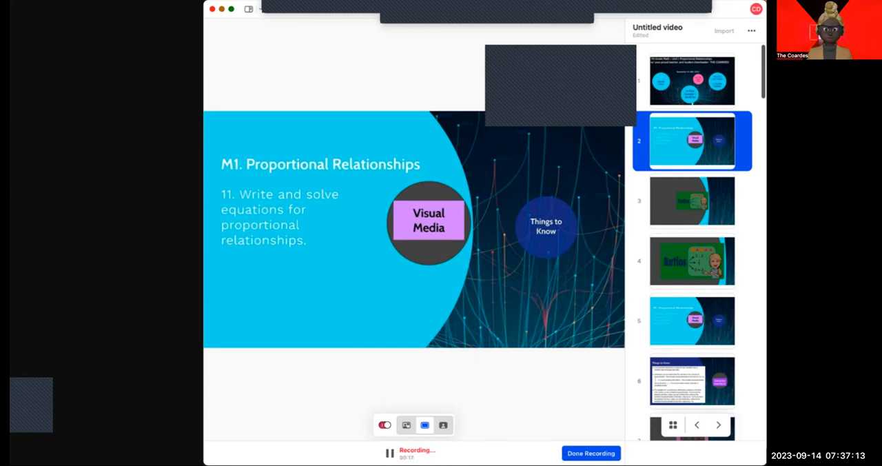
left_click(692, 201)
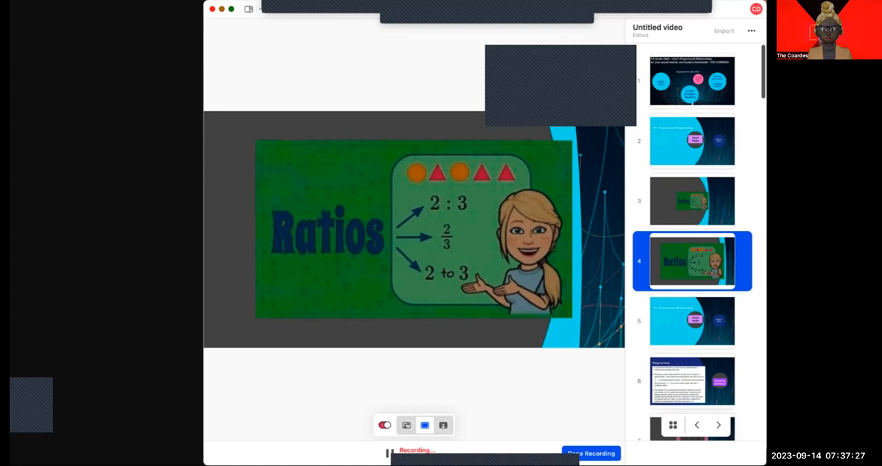
left_click(690, 319)
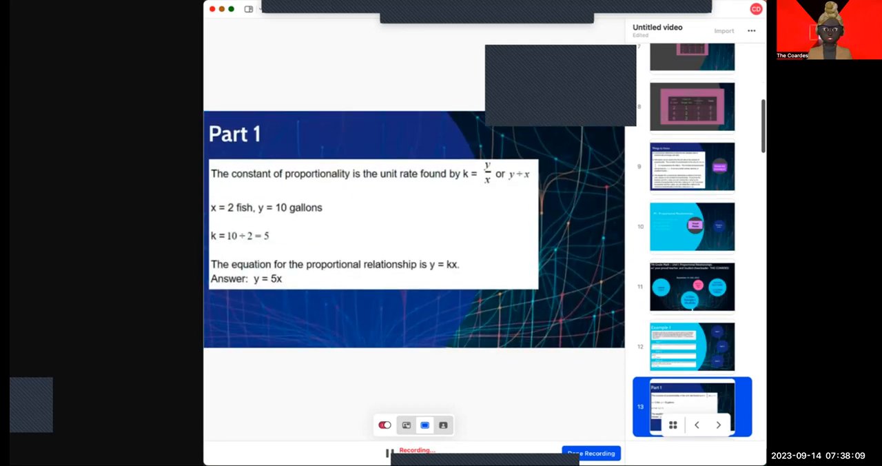
- Advance past the Part 1 and Part 2 slides so the recording finishes with a 2:58 preview
left_click(721, 424)
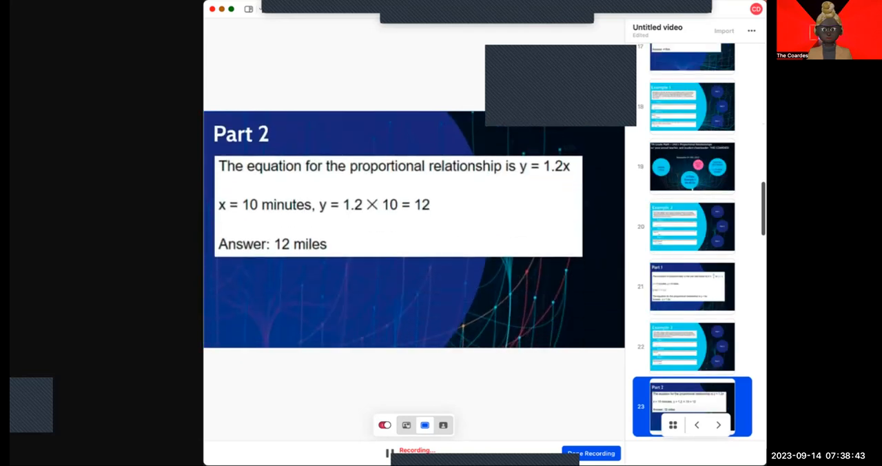
left_click(721, 424)
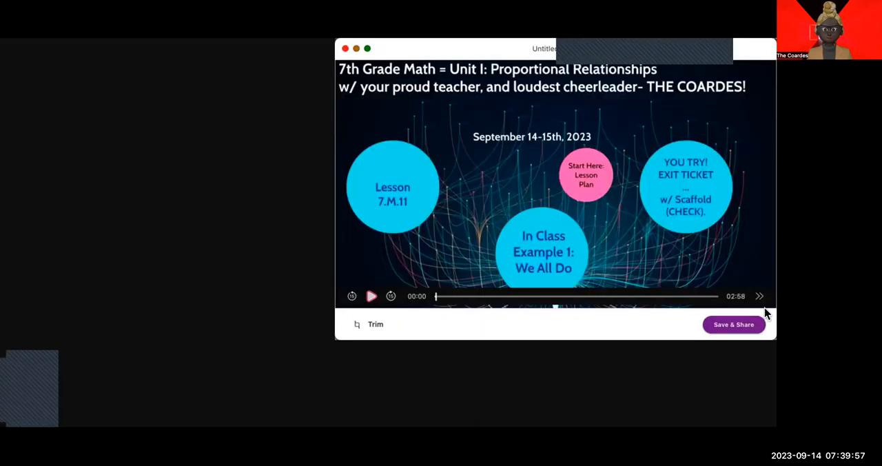
- Bring up Save & Share for the recording and dismiss the upload dialog with Done
left_click(733, 324)
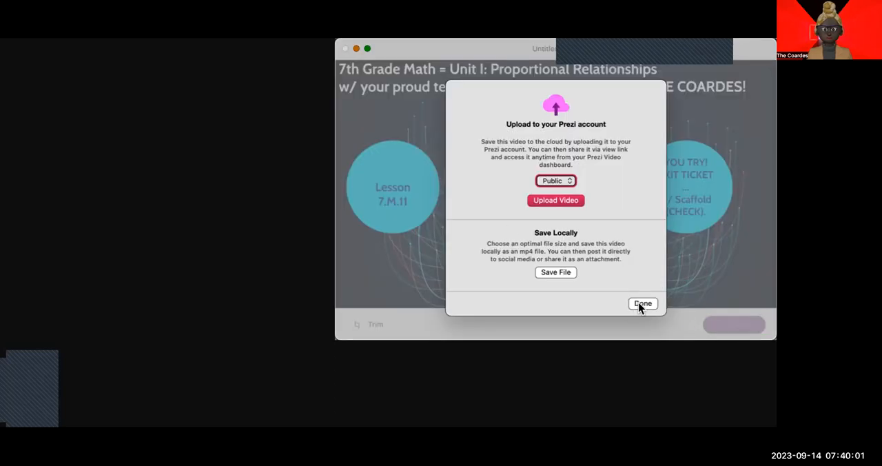
left_click(642, 303)
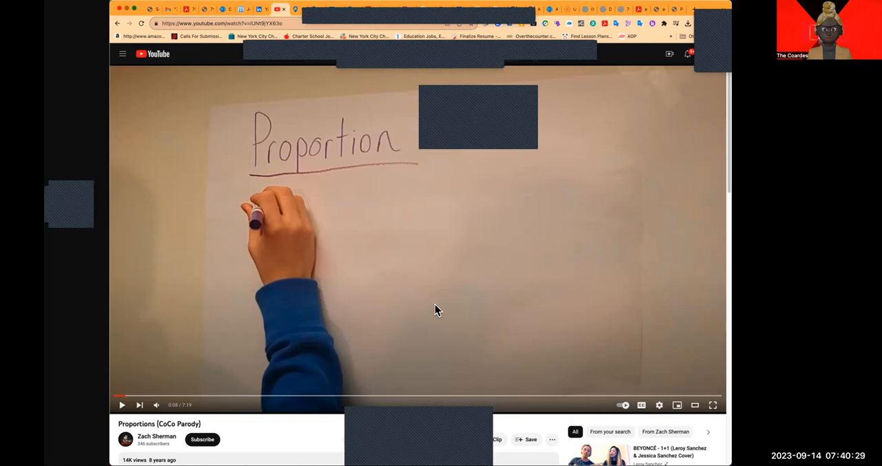
mouse_move(714, 405)
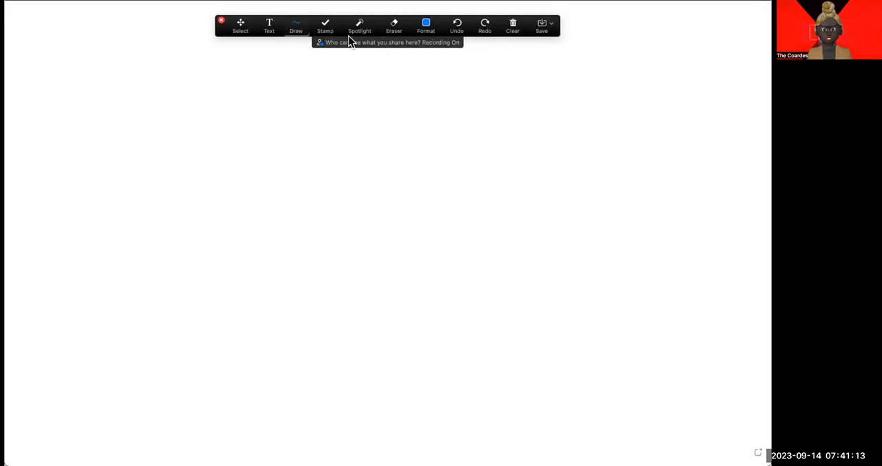
- Select the freehand pen from the annotation drawing styles
left_click(269, 24)
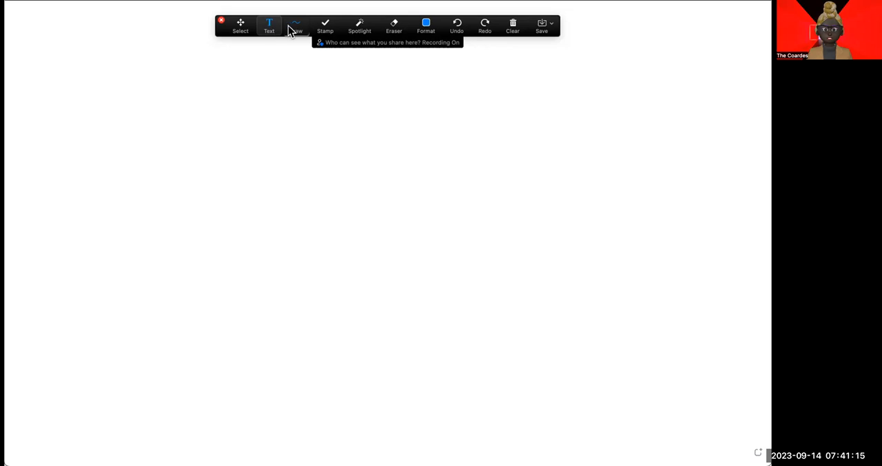
left_click(296, 26)
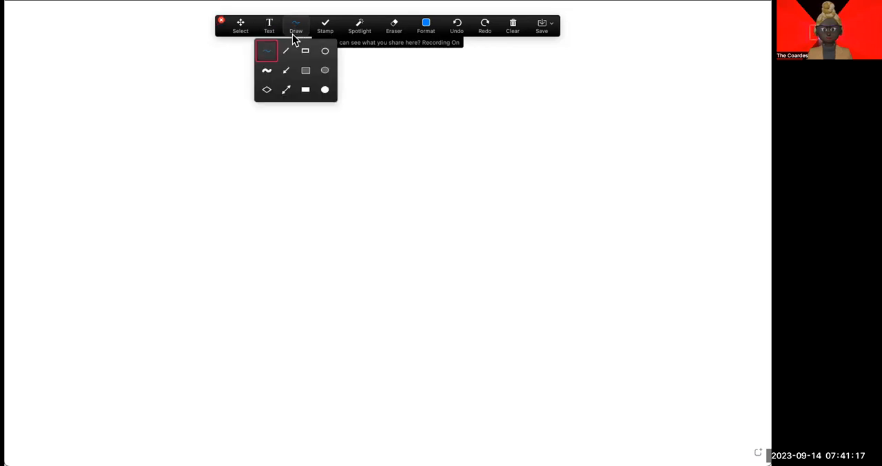
mouse_move(266, 71)
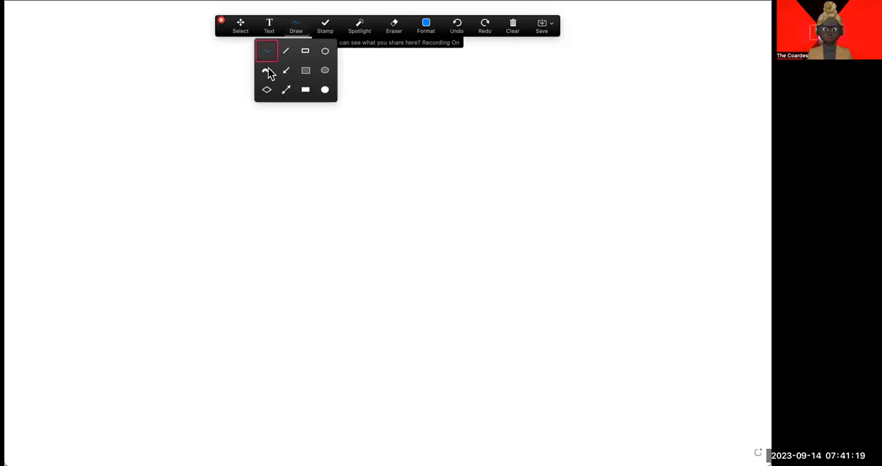
left_click(264, 71)
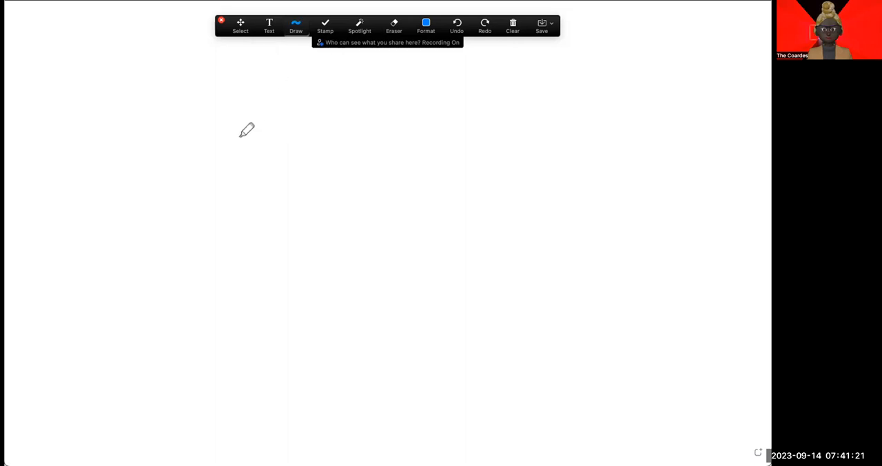
mouse_move(123, 83)
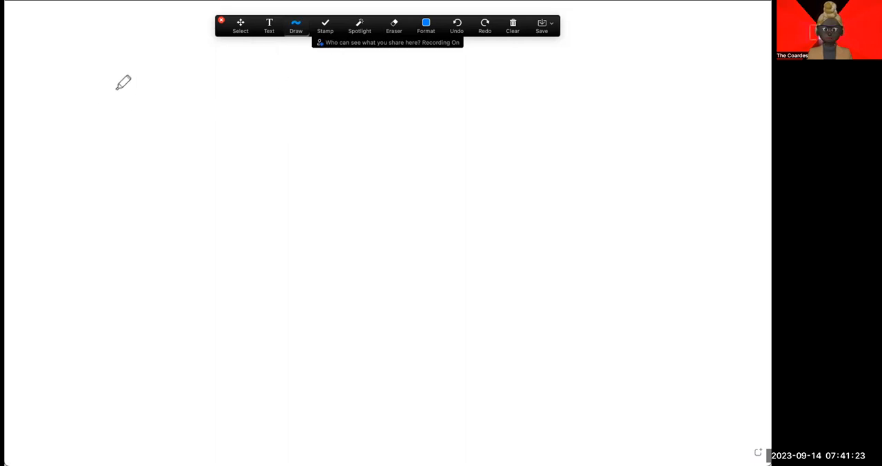
mouse_move(81, 88)
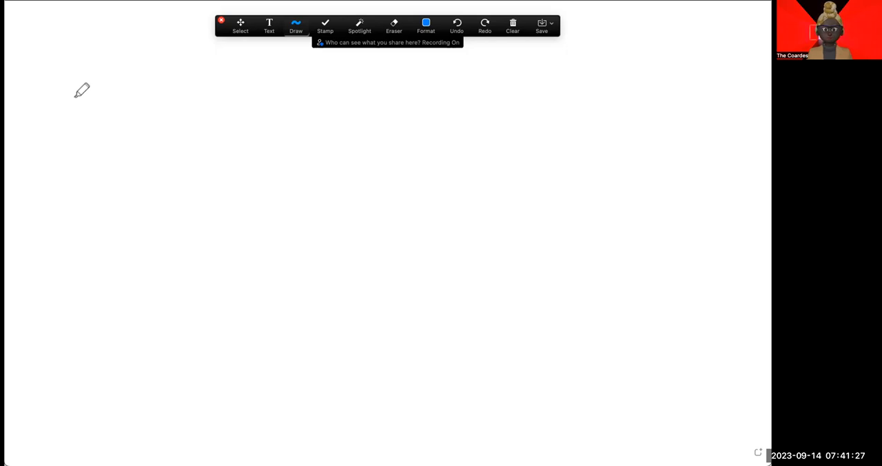
- Handwrite the left fraction 2/4 followed by an equals sign
left_click_drag(76, 97, 262, 195)
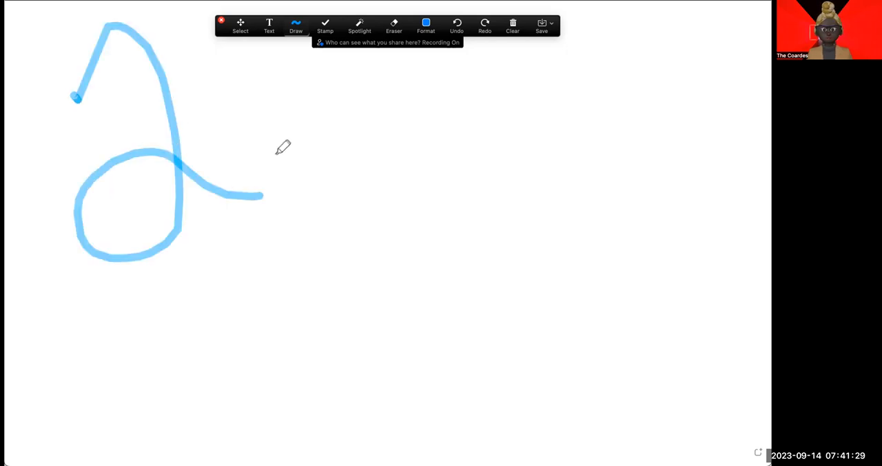
left_click_drag(66, 290, 317, 289)
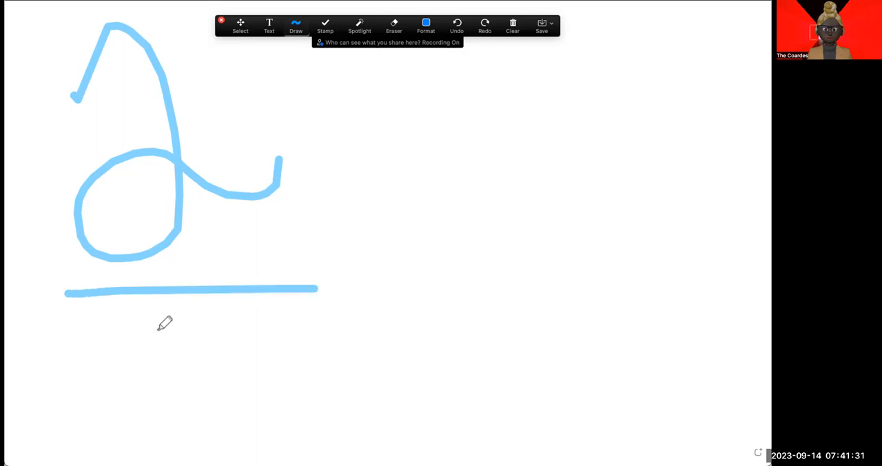
left_click_drag(144, 306, 204, 359)
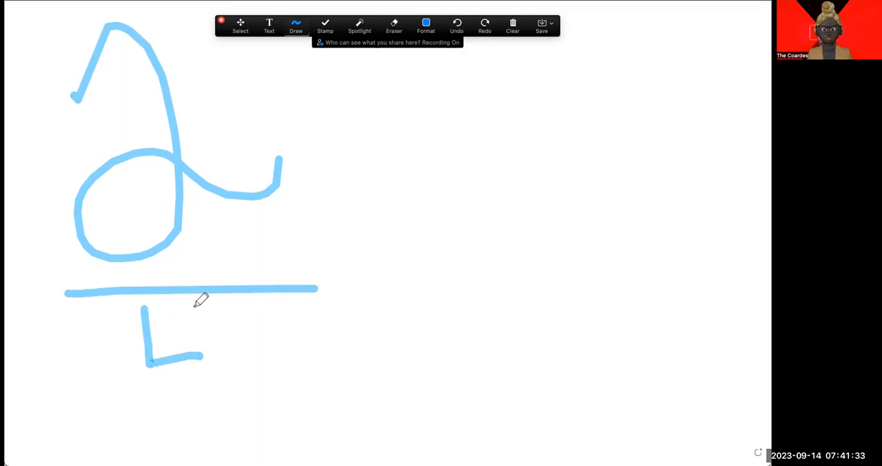
left_click_drag(195, 306, 212, 420)
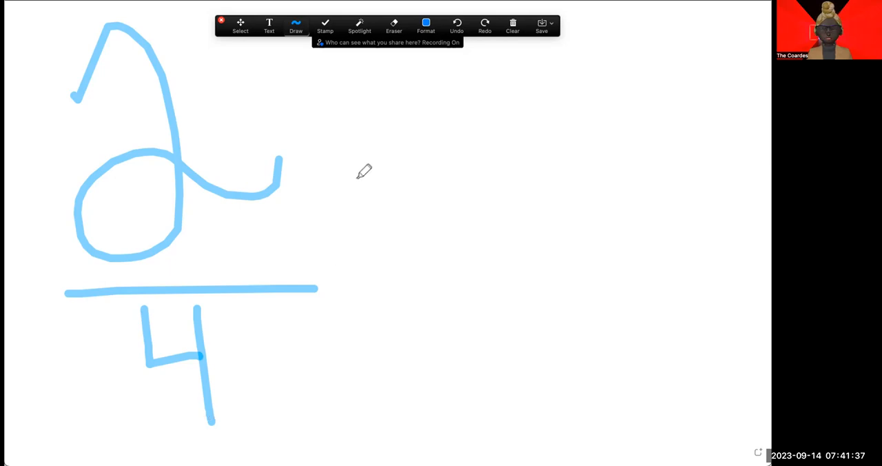
mouse_move(339, 182)
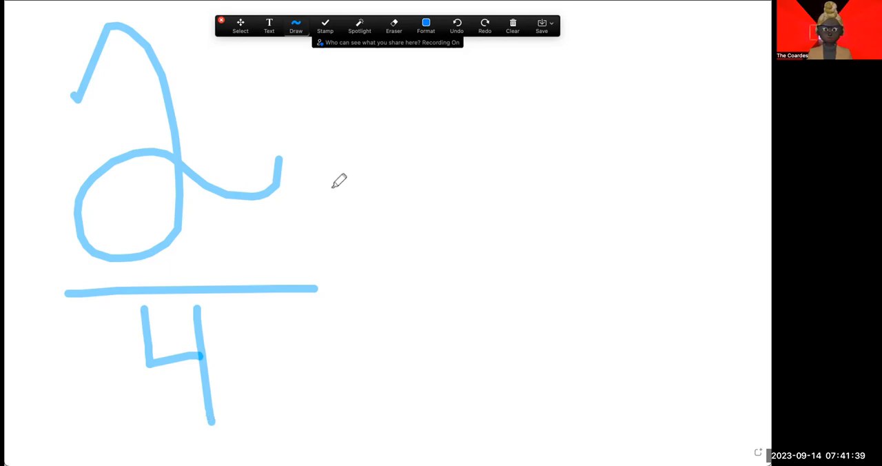
left_click_drag(331, 190, 398, 212)
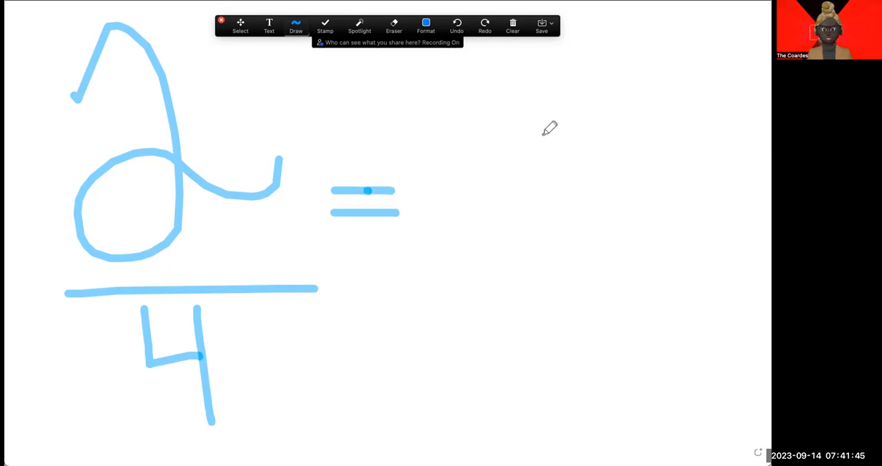
mouse_move(475, 74)
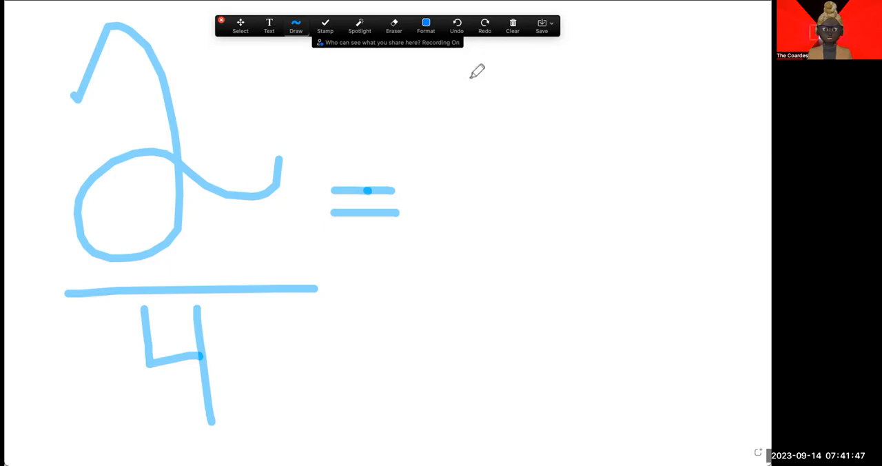
- Handwrite the right fraction 4/x to complete the proportion 2/4 = 4/x
left_click_drag(471, 52, 551, 151)
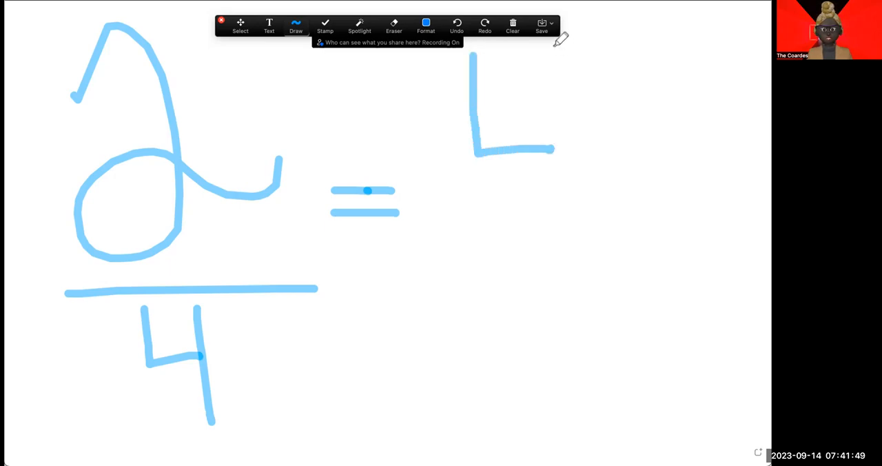
left_click_drag(558, 53, 558, 193)
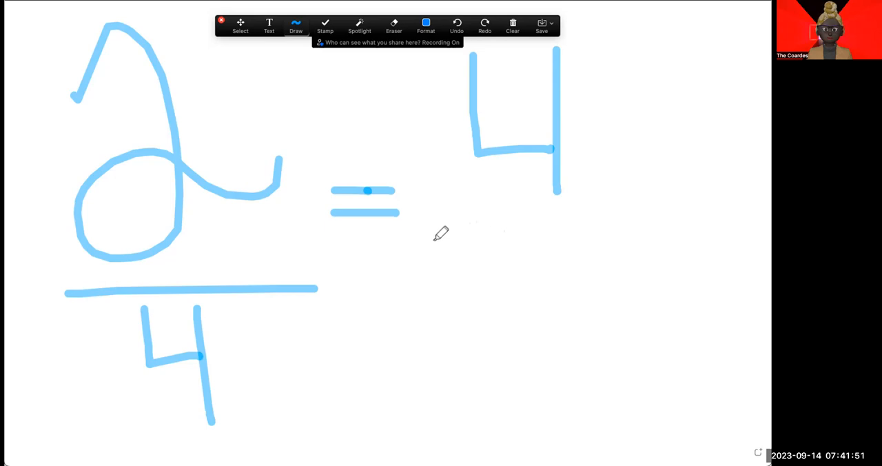
left_click_drag(430, 243, 651, 243)
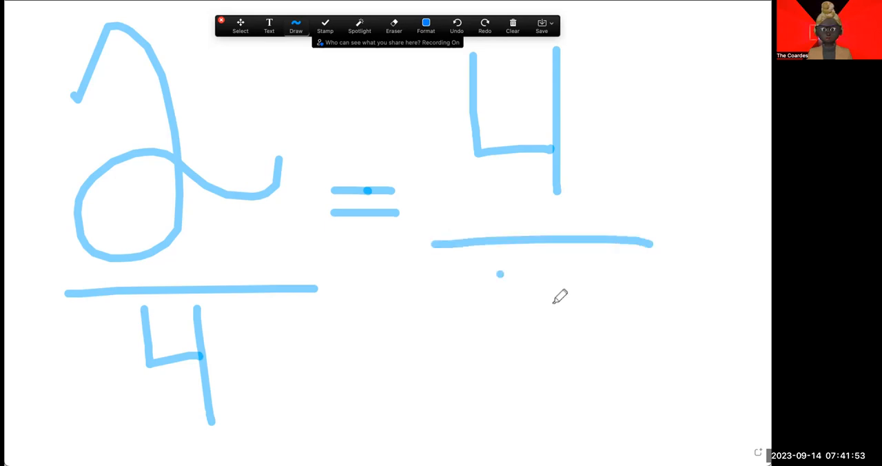
left_click_drag(498, 273, 595, 347)
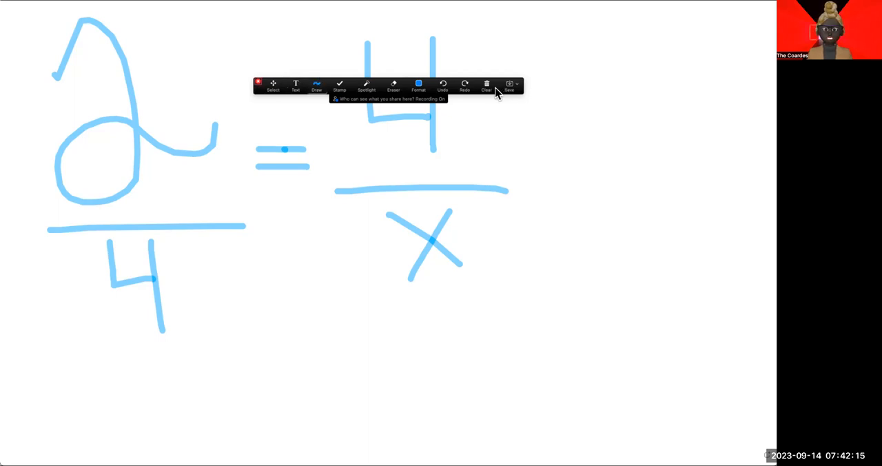
mouse_move(582, 96)
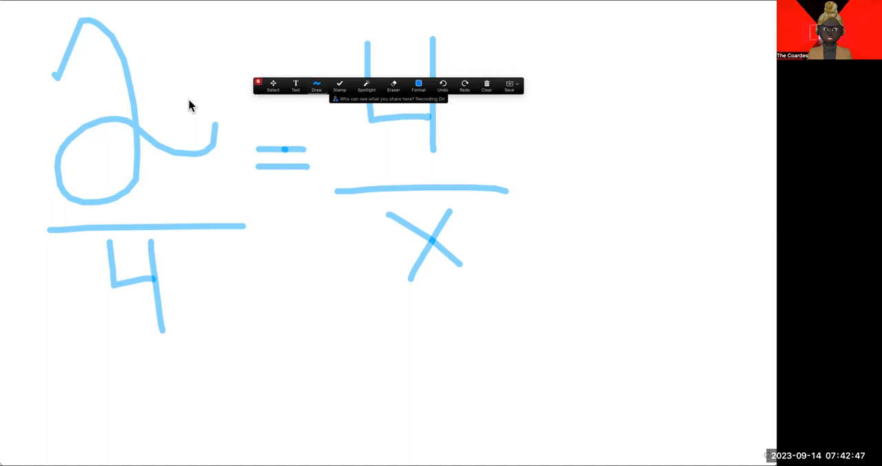
mouse_move(196, 105)
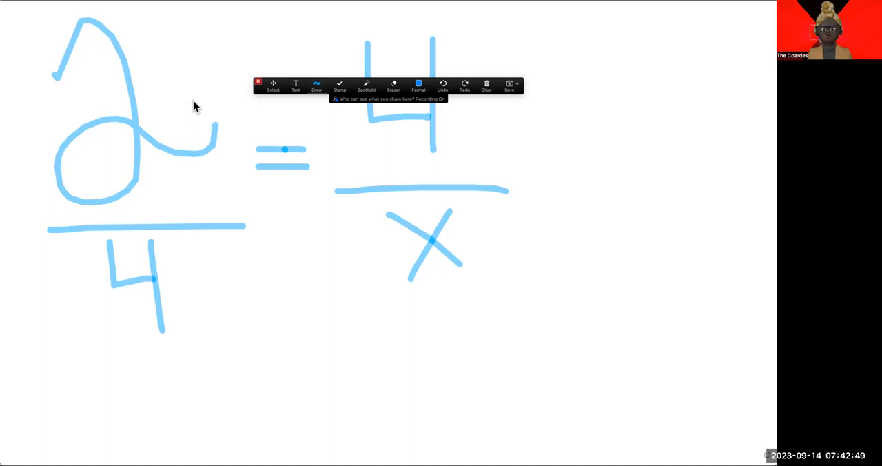
mouse_move(222, 256)
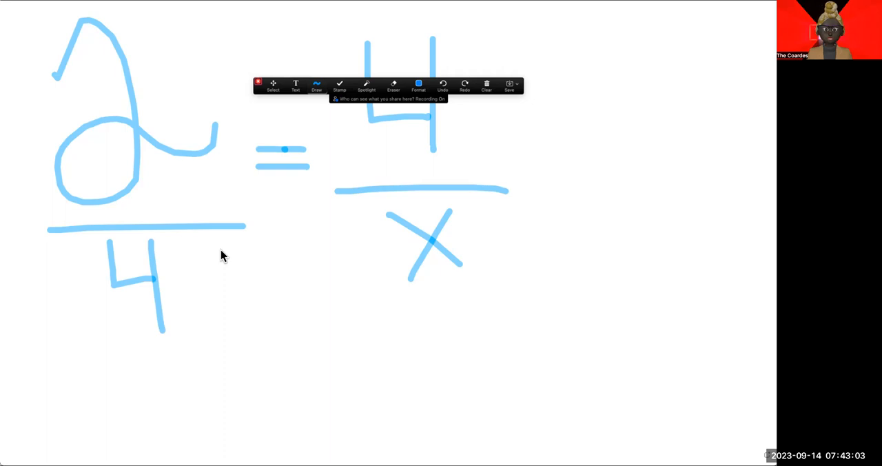
mouse_move(141, 124)
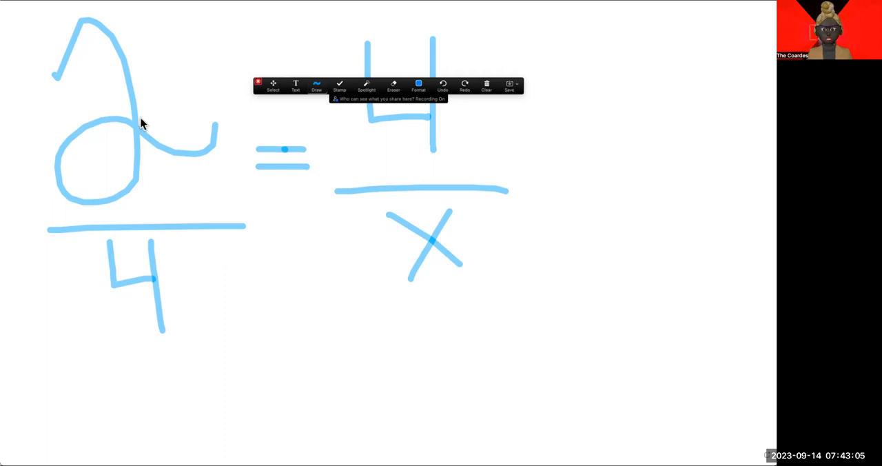
mouse_move(260, 102)
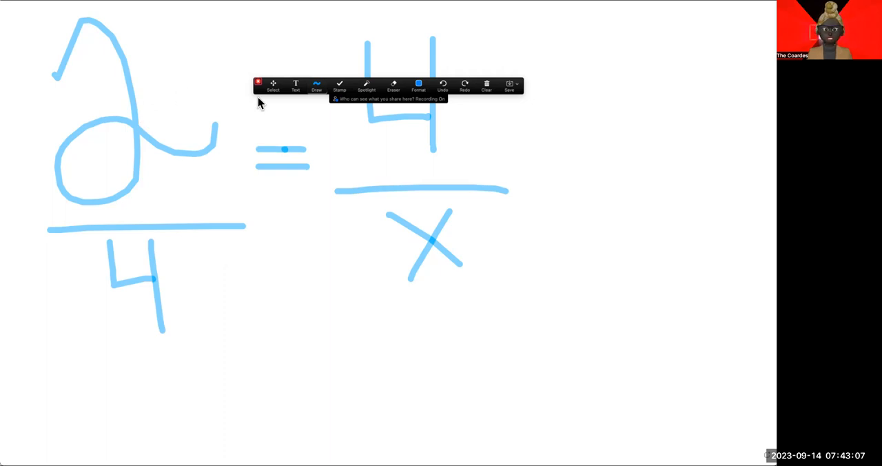
left_click(318, 83)
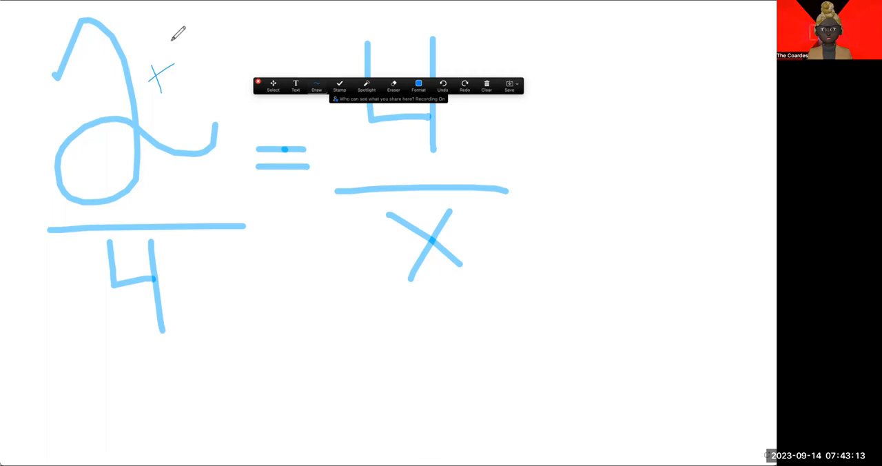
- Mark ×2 beside the numerator 2 and write a 1 with a fraction line to its left
left_click_drag(186, 44, 199, 66)
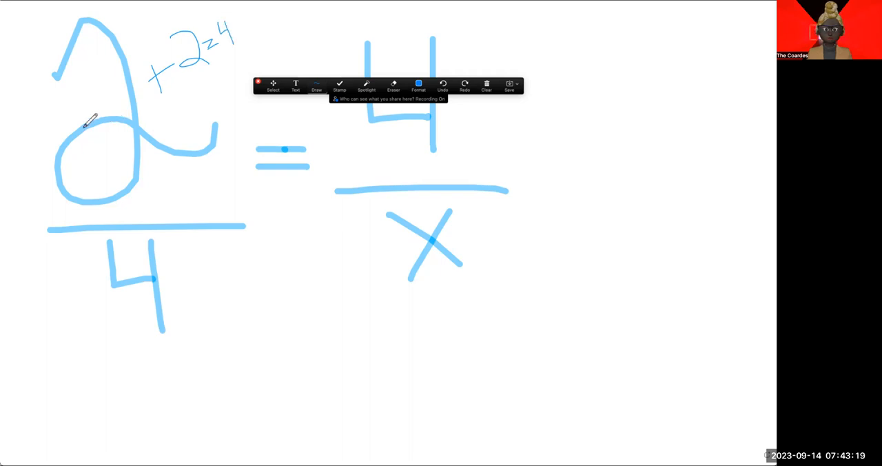
mouse_move(72, 102)
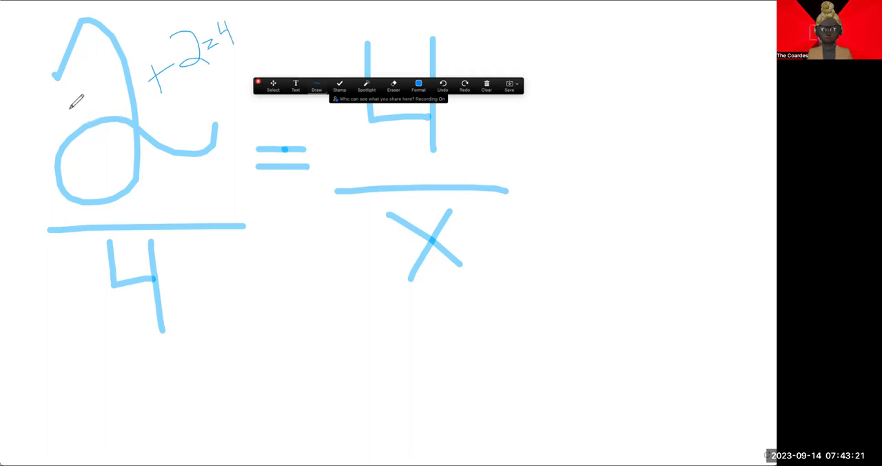
mouse_move(34, 94)
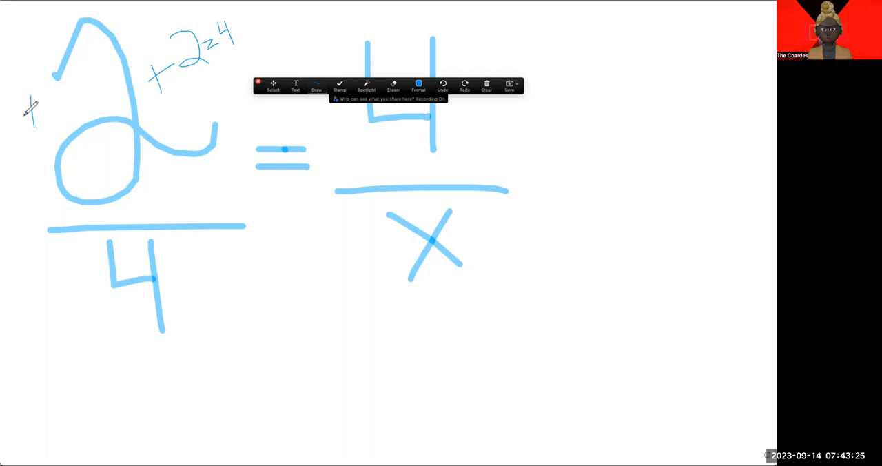
left_click_drag(30, 103, 58, 133)
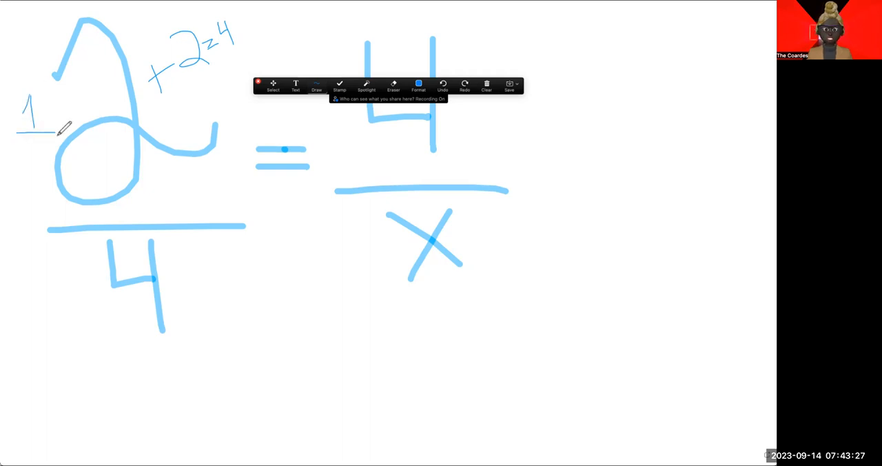
mouse_move(39, 194)
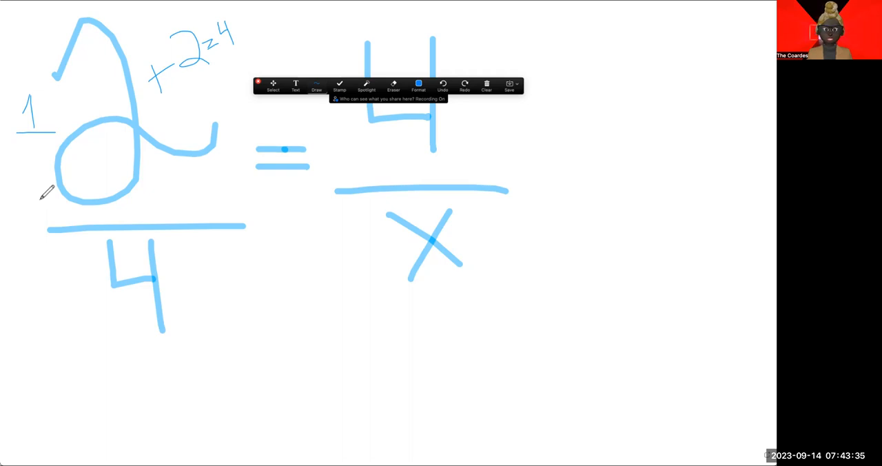
mouse_move(34, 214)
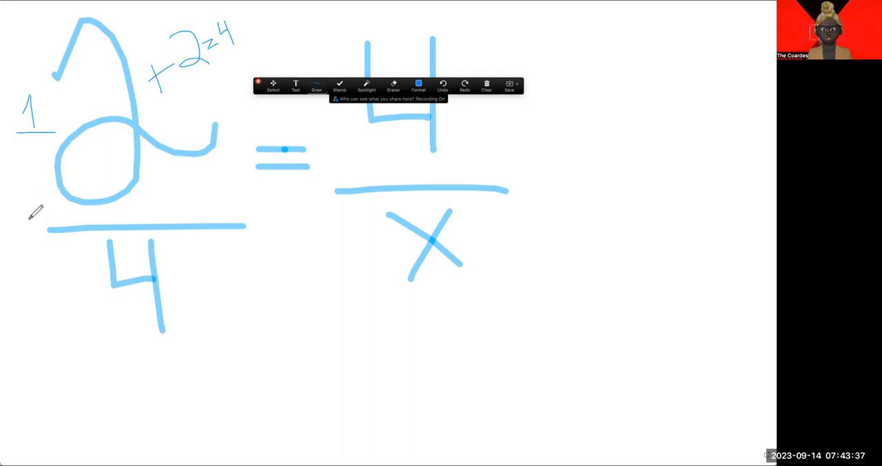
left_click_drag(7, 206, 82, 206)
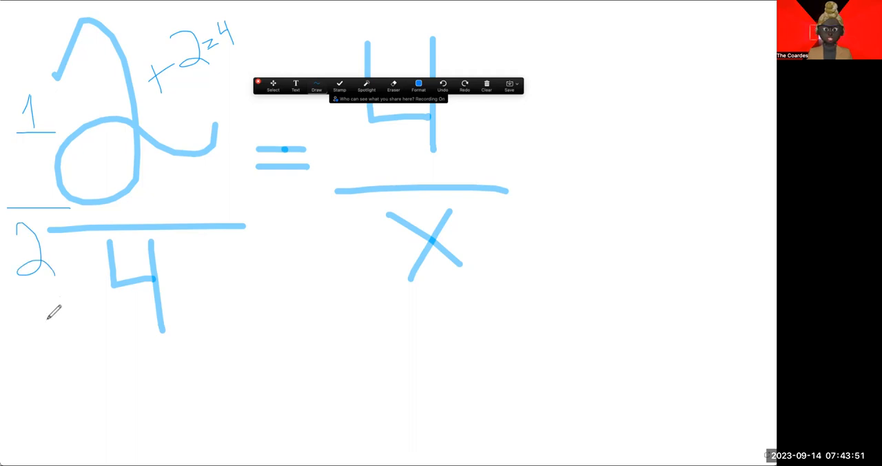
- Write 50¢ below the small 1/2 fraction
left_click_drag(34, 308, 50, 317)
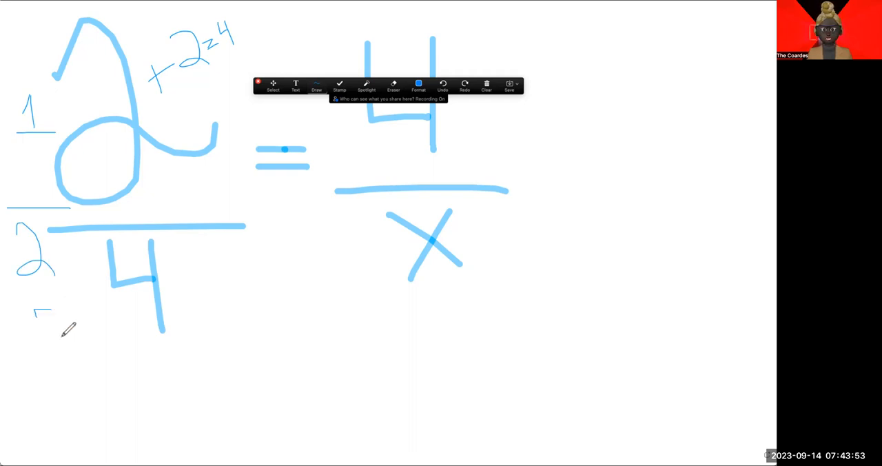
left_click_drag(34, 303, 83, 328)
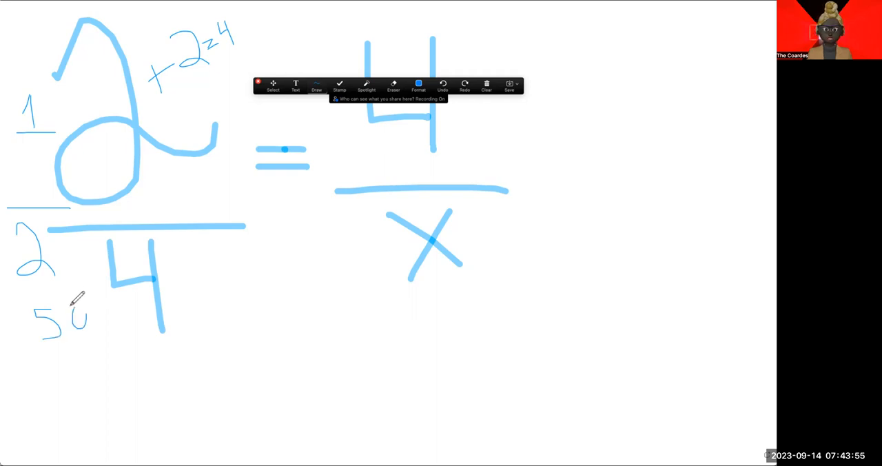
left_click_drag(69, 317, 85, 314)
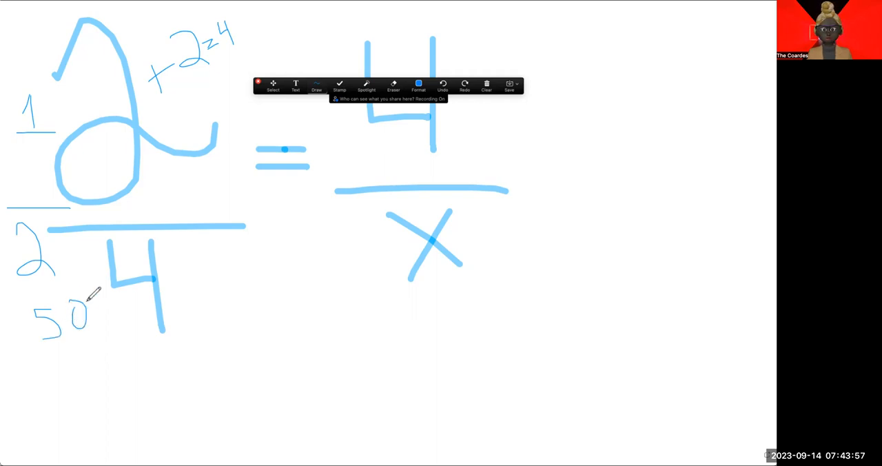
mouse_move(102, 300)
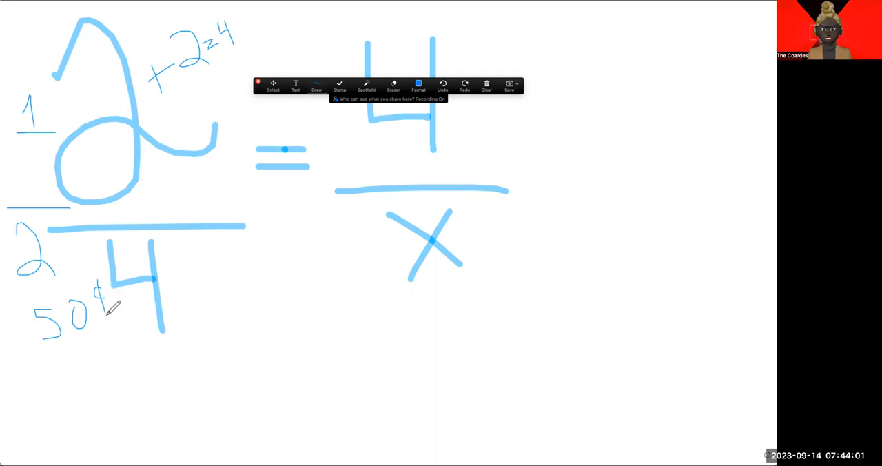
mouse_move(99, 351)
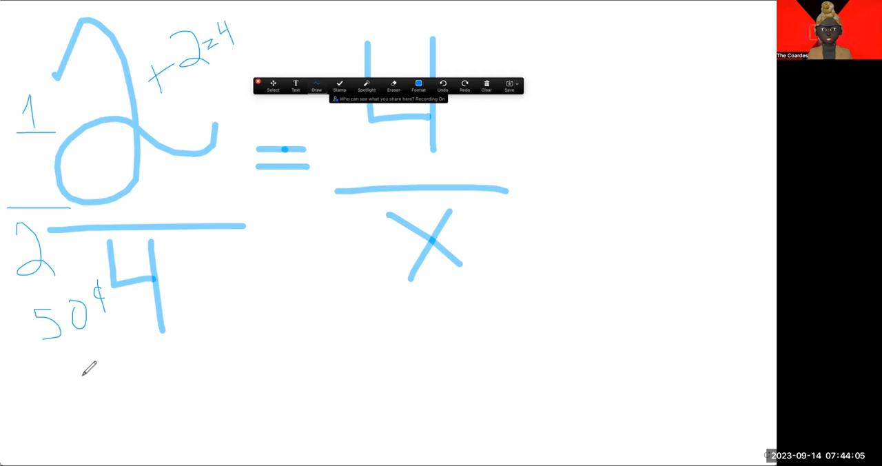
mouse_move(74, 369)
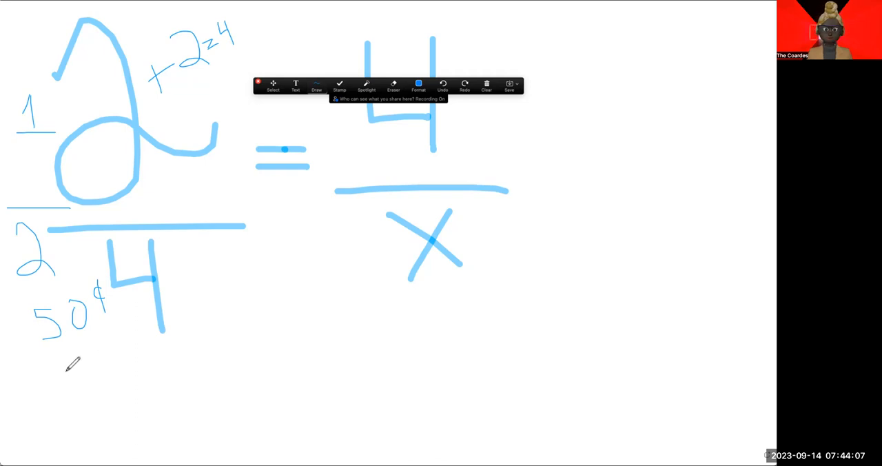
- Write 050 under 50¢ and 0.5 beside it as equivalents of one half
left_click_drag(55, 374, 80, 375)
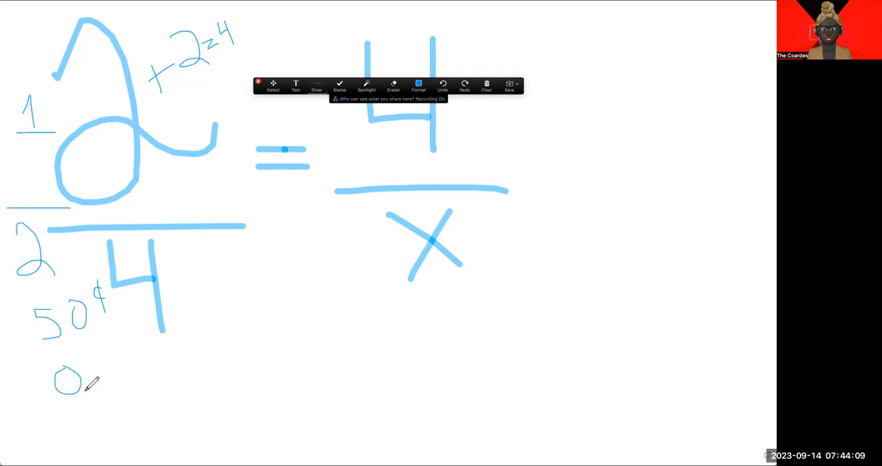
mouse_move(102, 359)
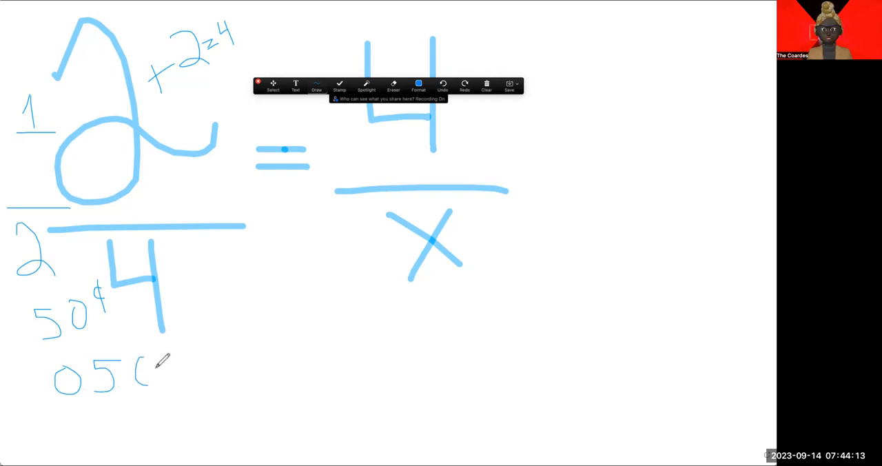
left_click_drag(135, 355, 145, 385)
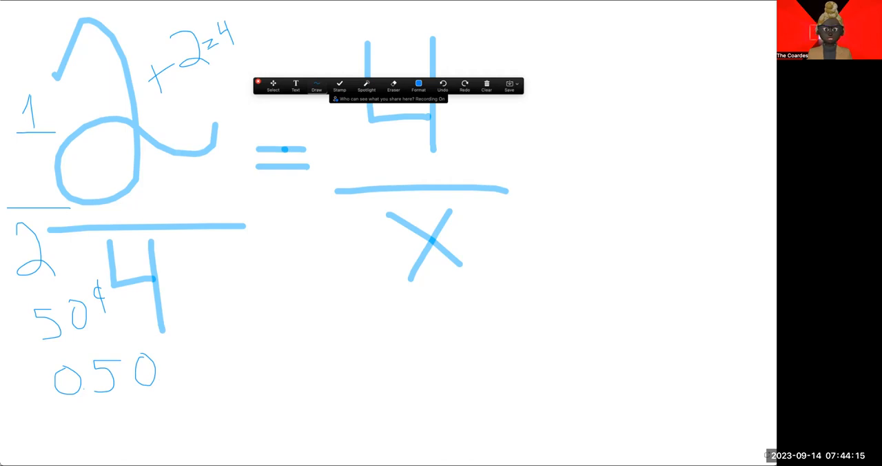
left_click_drag(242, 348, 231, 379)
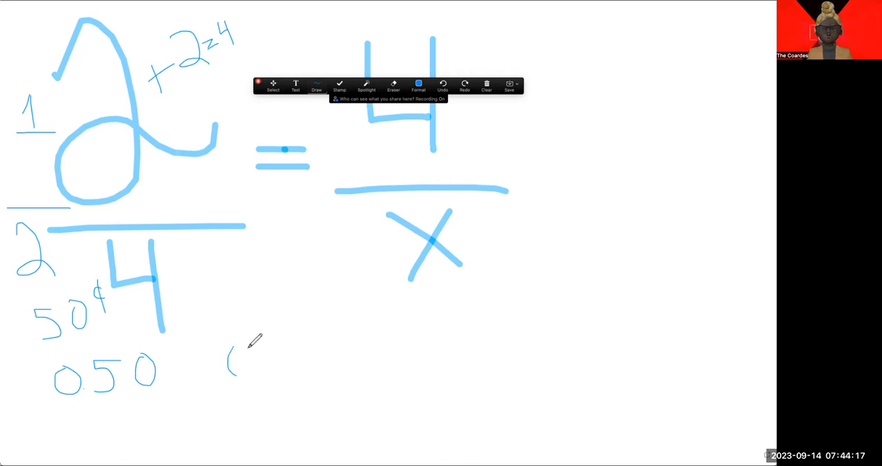
left_click_drag(227, 344, 248, 372)
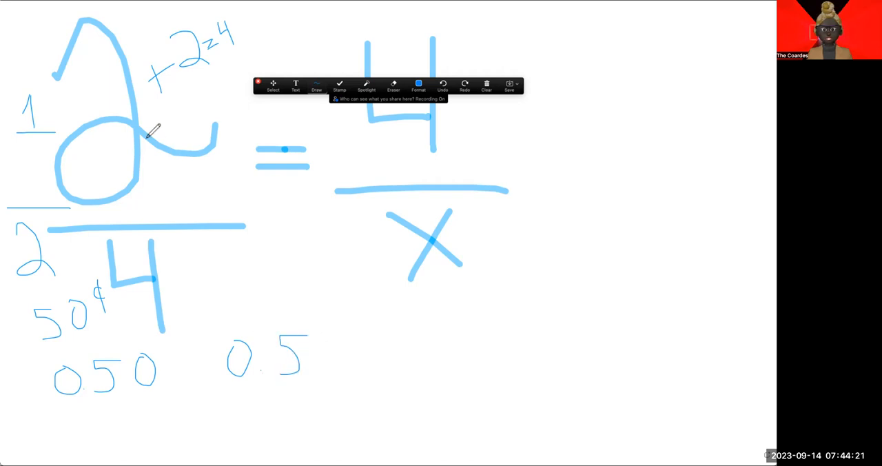
mouse_move(140, 96)
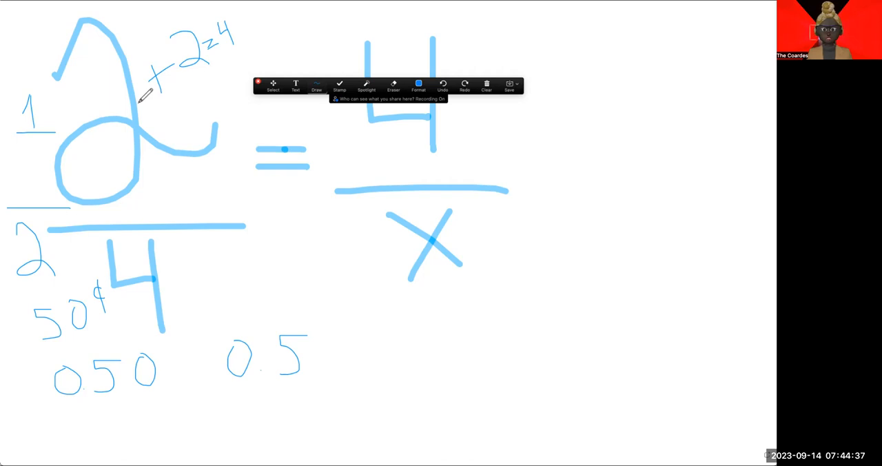
mouse_move(132, 102)
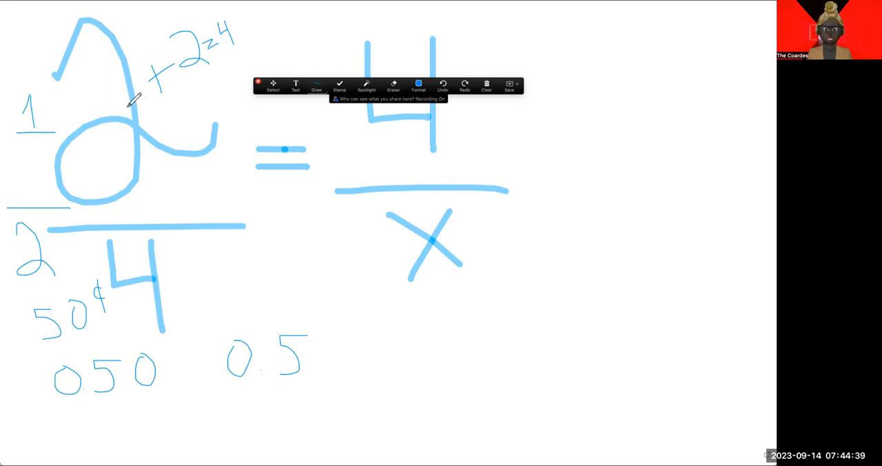
mouse_move(104, 328)
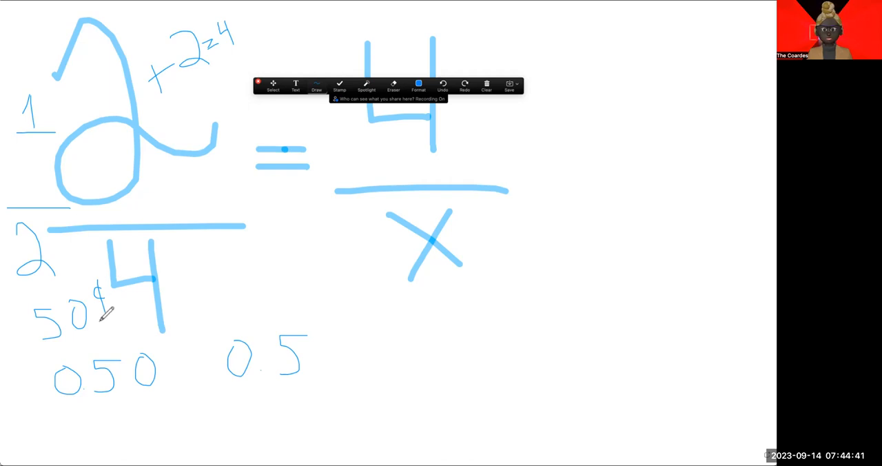
mouse_move(196, 405)
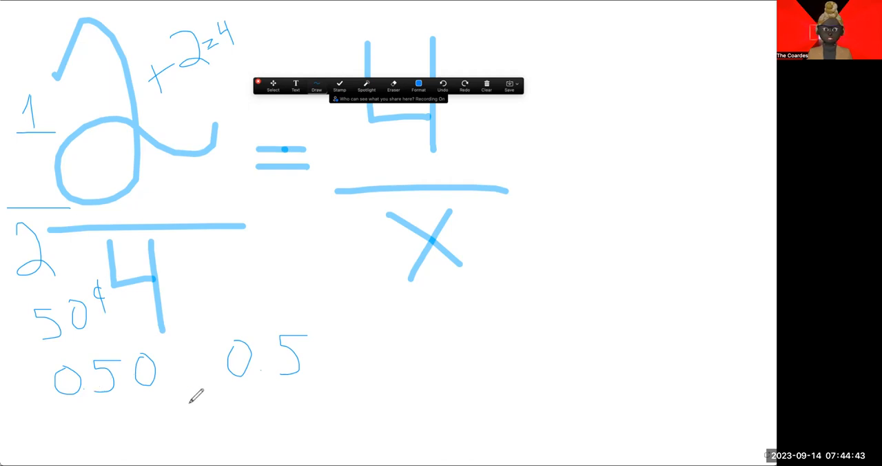
mouse_move(420, 342)
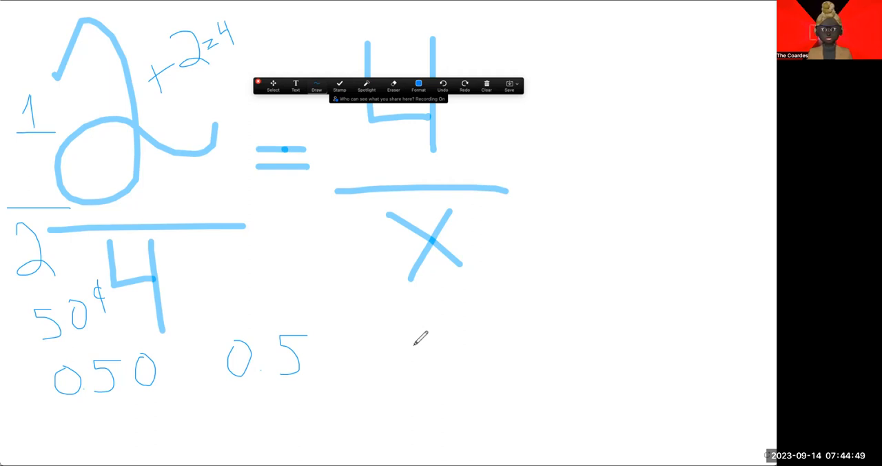
mouse_move(515, 308)
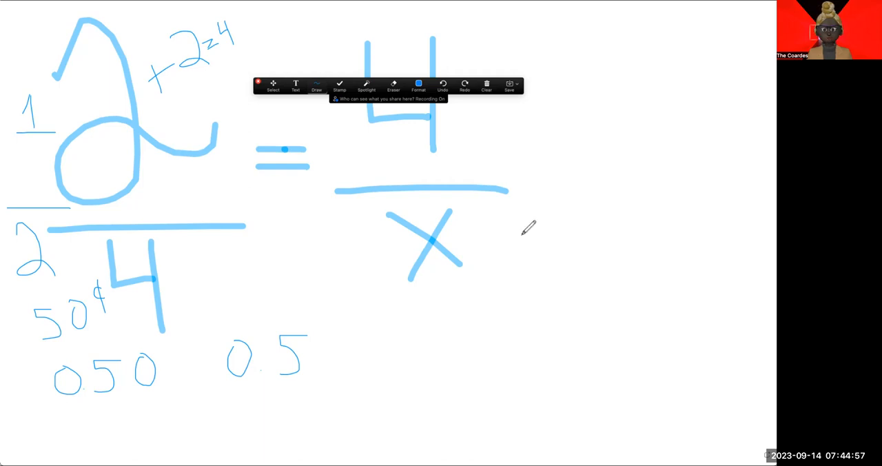
mouse_move(497, 138)
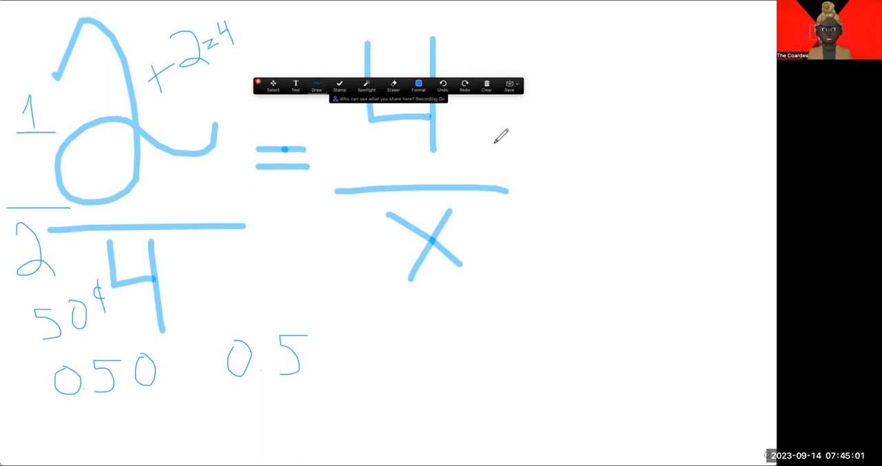
mouse_move(518, 215)
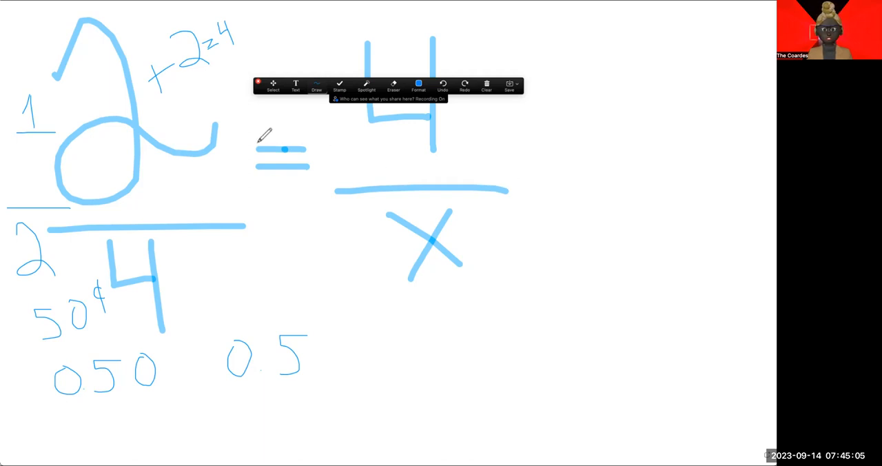
mouse_move(253, 131)
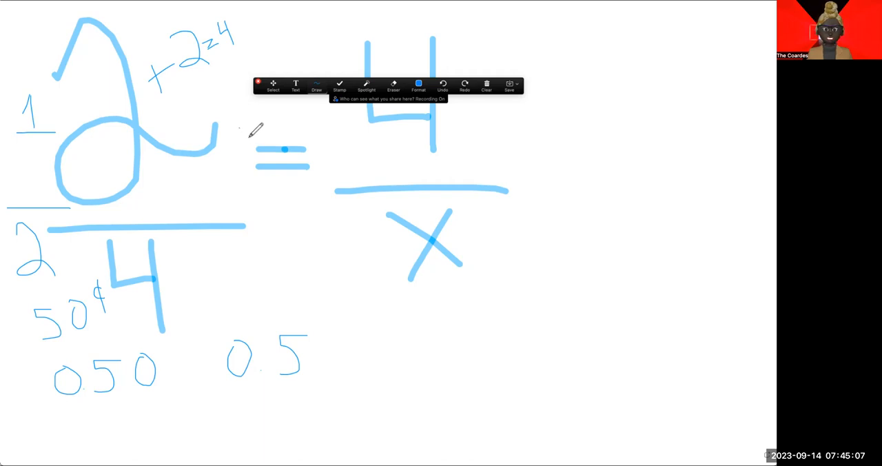
- Draw two diagonal strokes forming a large X across the equals sign
left_click_drag(241, 127, 310, 199)
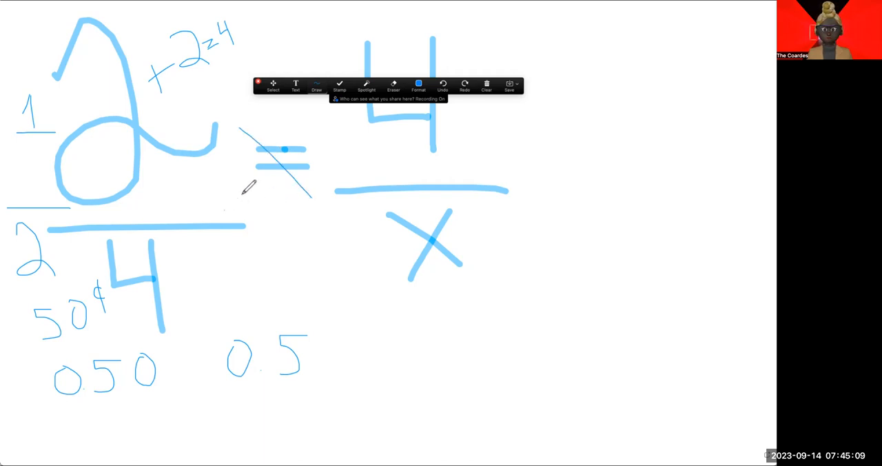
left_click_drag(310, 124, 227, 204)
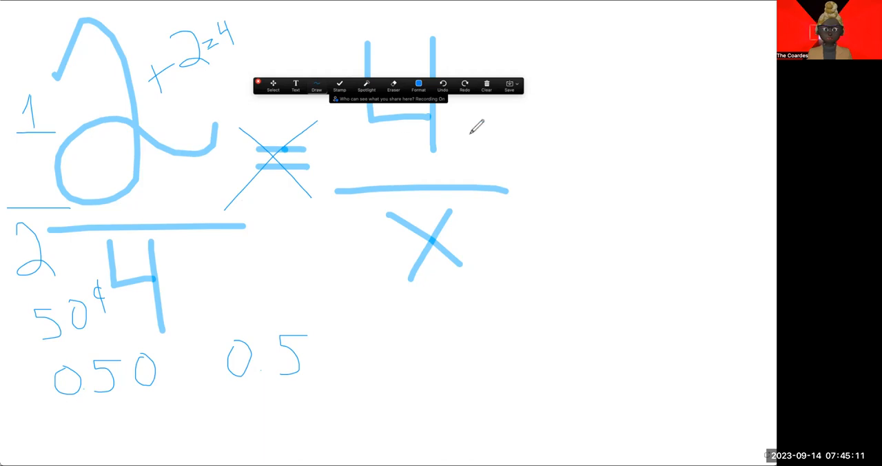
mouse_move(592, 132)
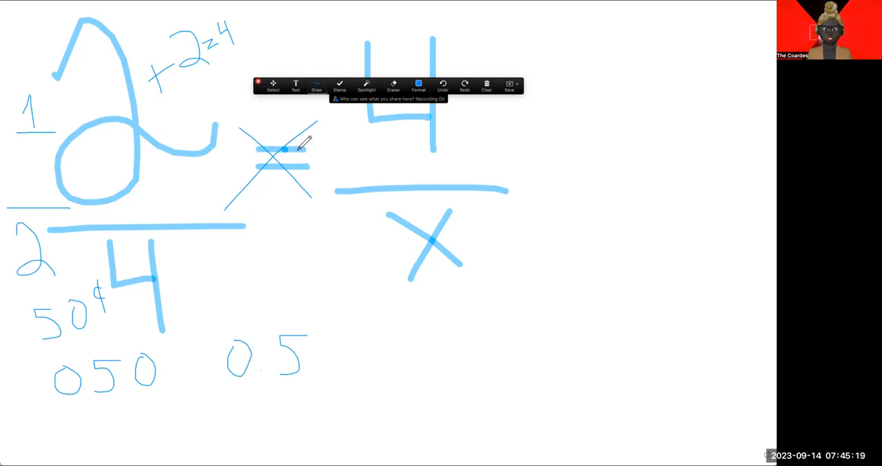
mouse_move(310, 162)
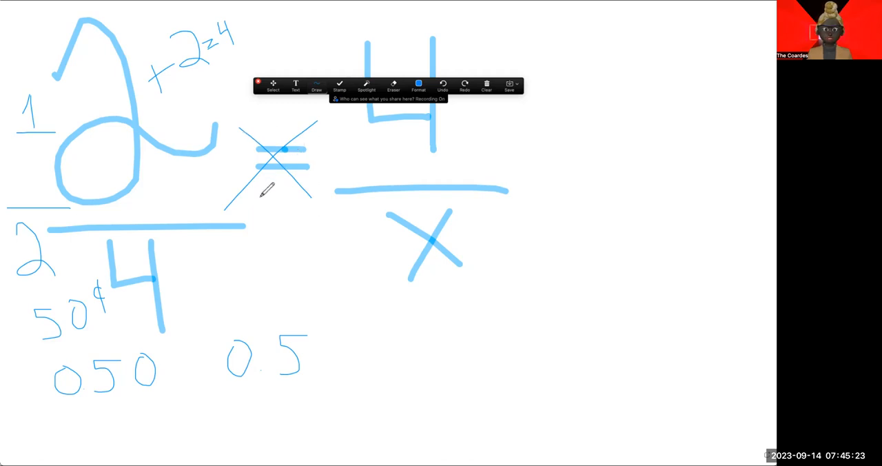
mouse_move(314, 172)
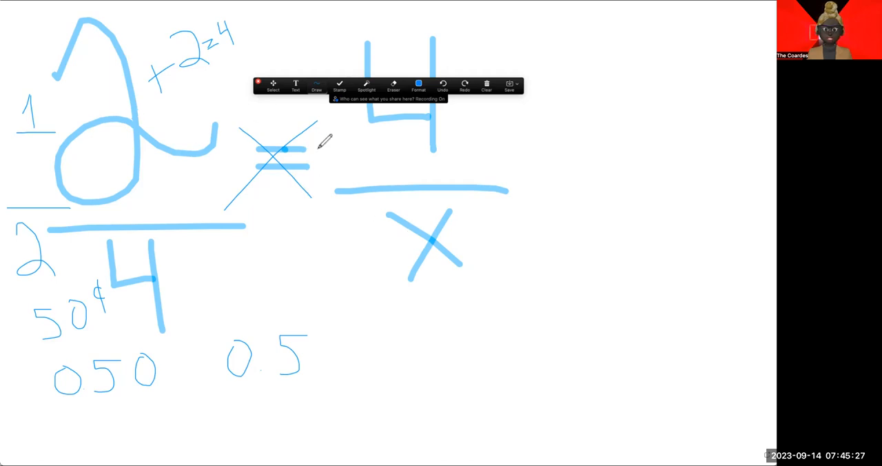
mouse_move(576, 228)
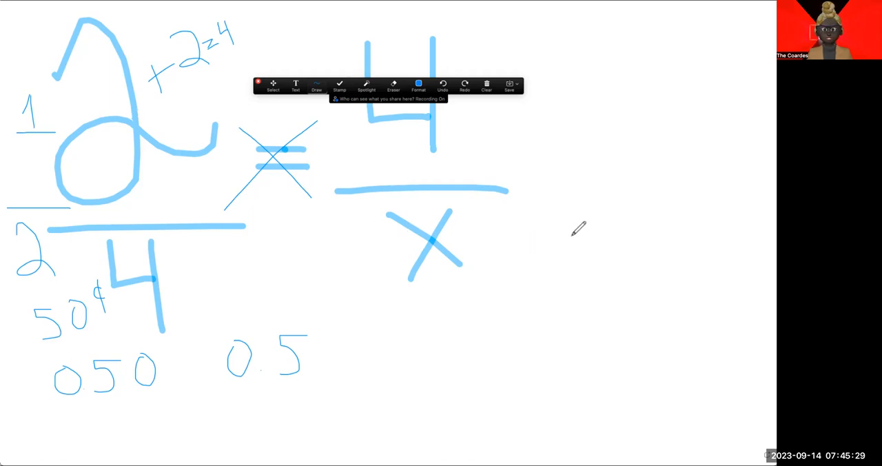
mouse_move(524, 220)
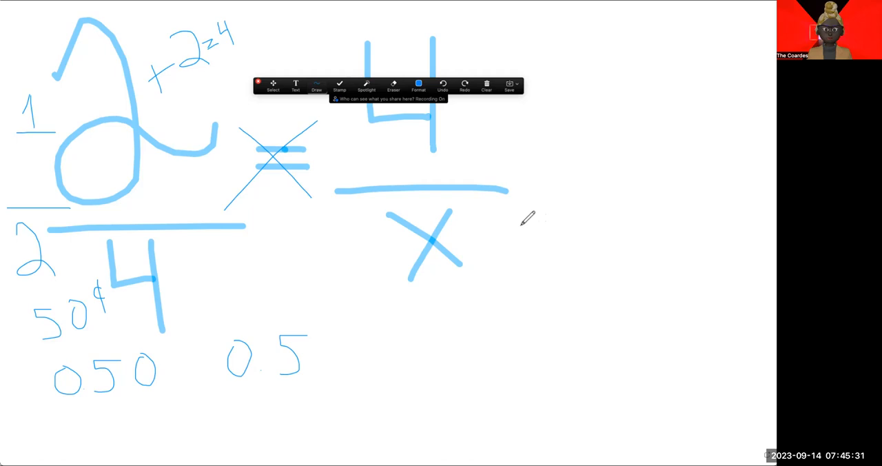
- Write 2 and x right of 4/x with a bar to form 2/x, then return to freehand pen
left_click_drag(509, 213, 558, 262)
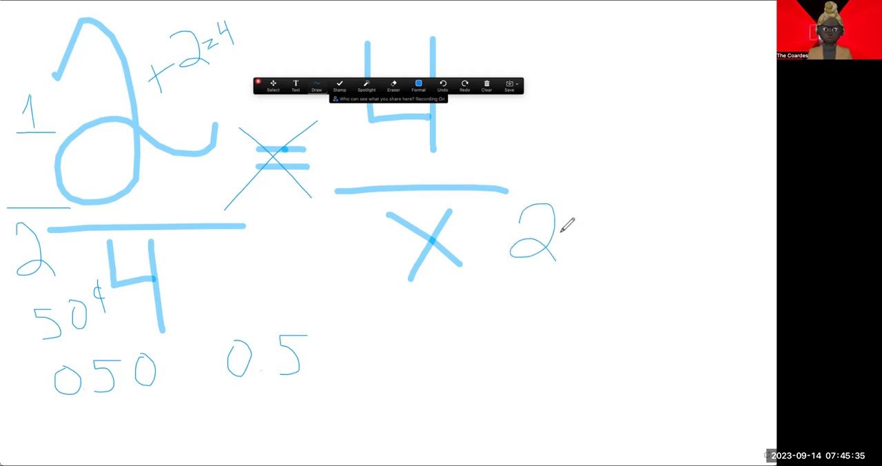
left_click_drag(572, 227, 589, 255)
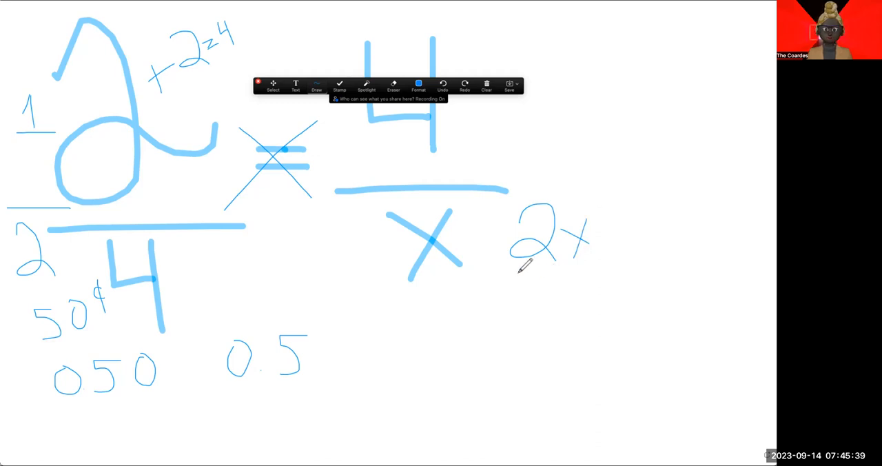
left_click_drag(512, 267, 593, 268)
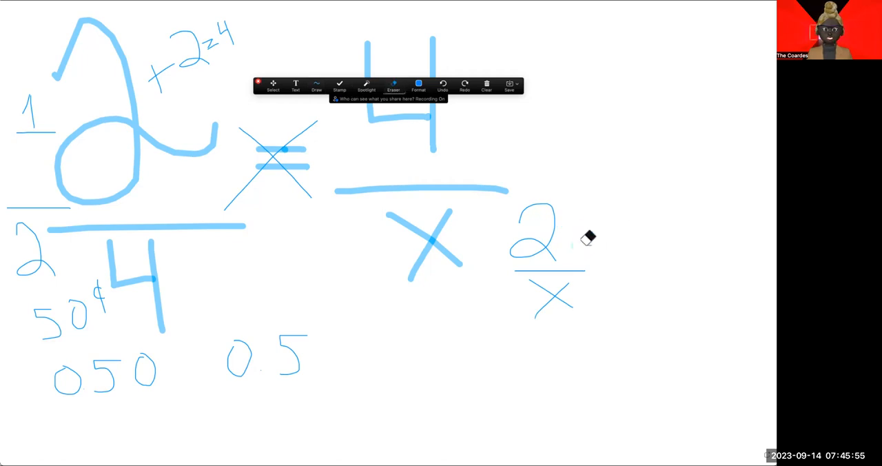
left_click(320, 84)
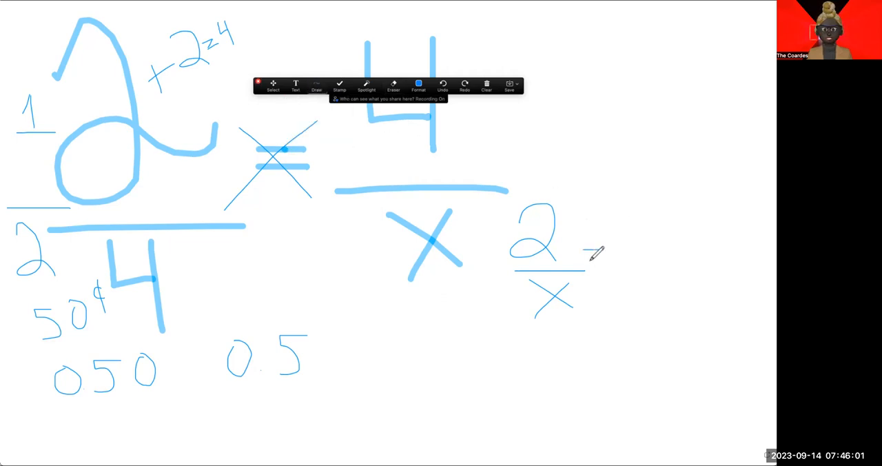
- Draw an equals sign after 2/x and add a short stroke near the toolbar area
left_click_drag(581, 248, 613, 259)
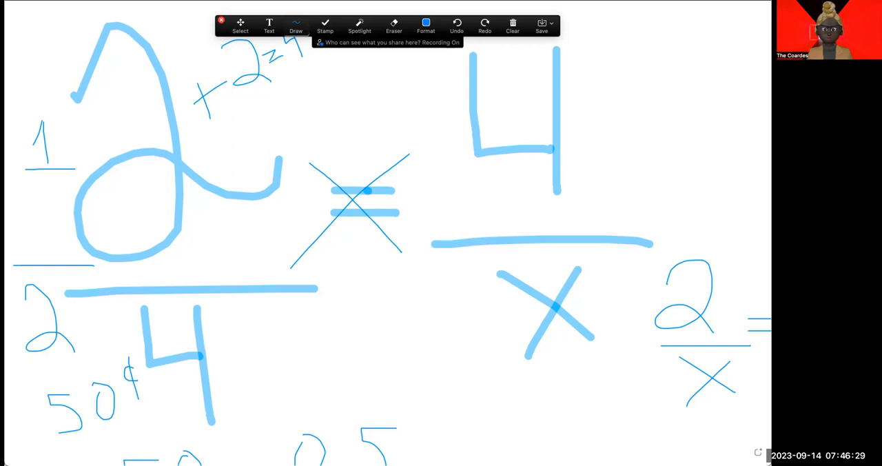
mouse_move(378, 129)
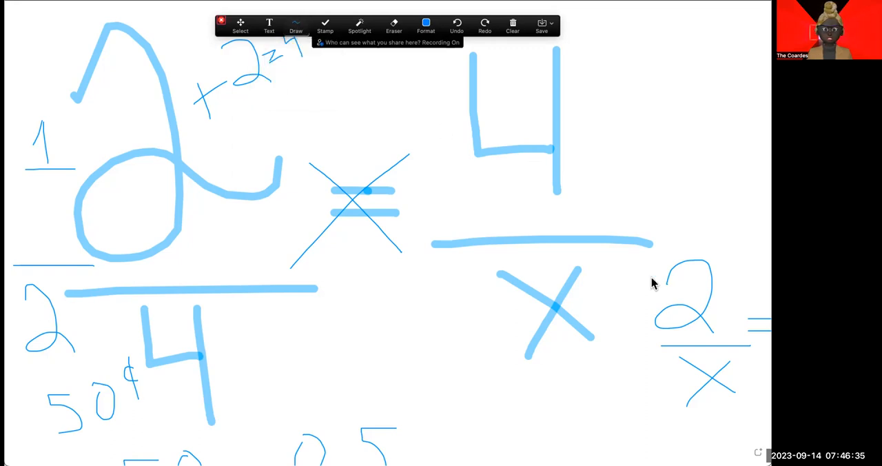
mouse_move(447, 226)
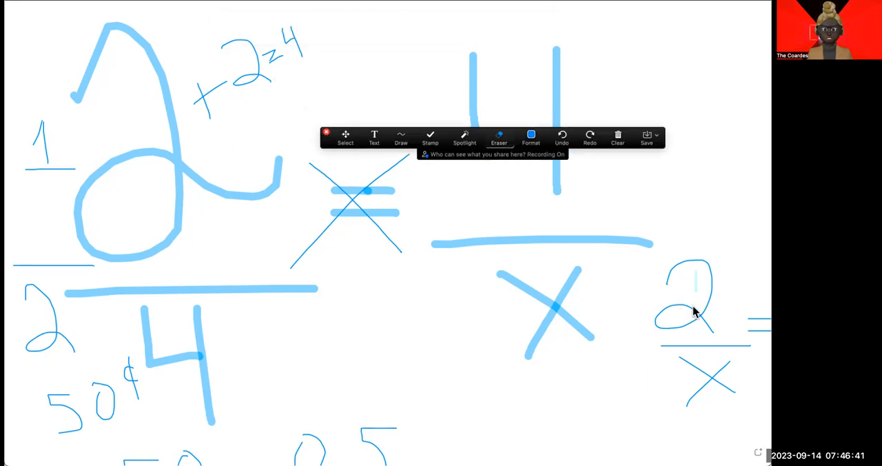
left_click_drag(692, 290, 673, 338)
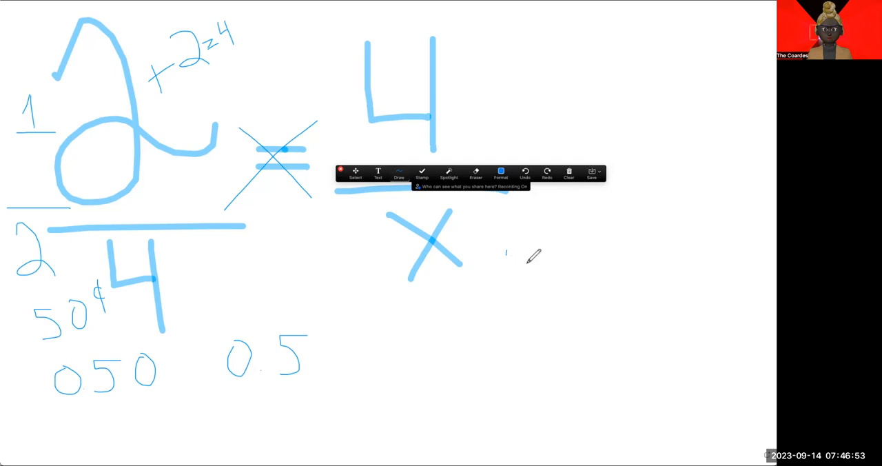
- Link 2 and x diagonally and handwrite 2(x) = 4×(4) to the right of 4/x
left_click_drag(507, 247, 534, 278)
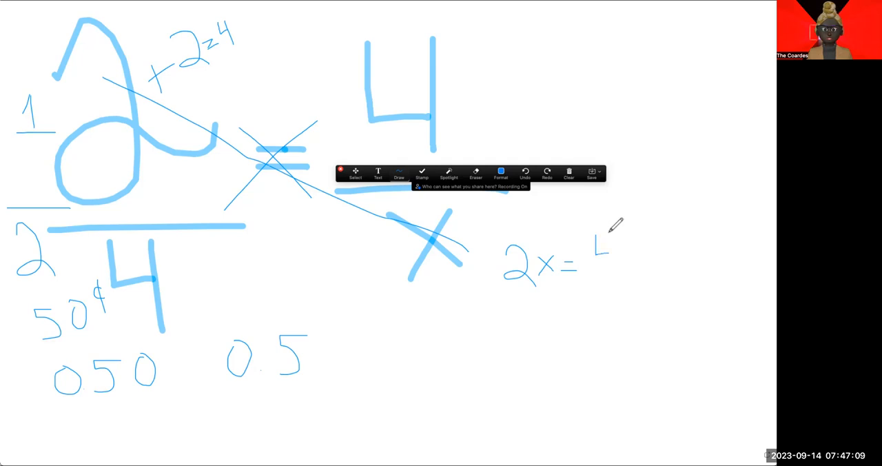
left_click_drag(599, 234, 606, 276)
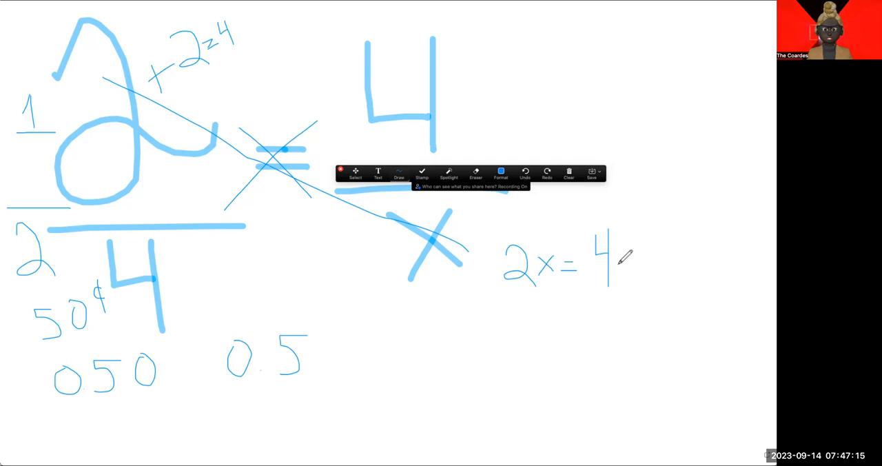
left_click_drag(622, 262, 634, 276)
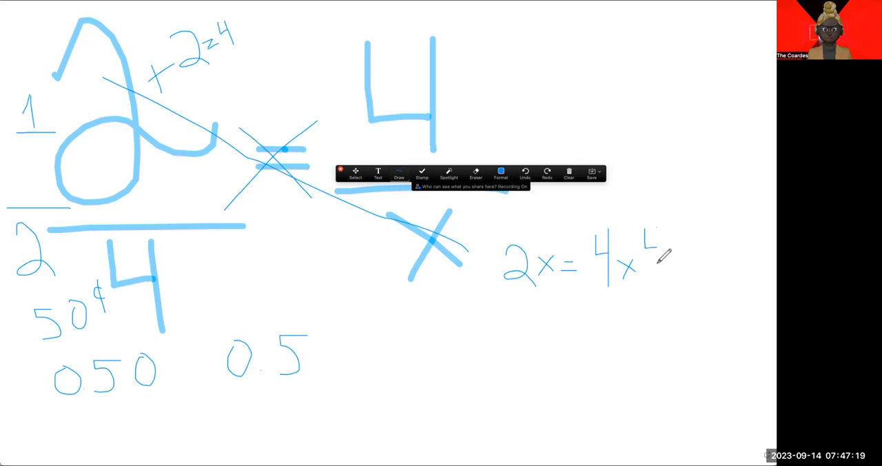
left_click_drag(645, 237, 659, 268)
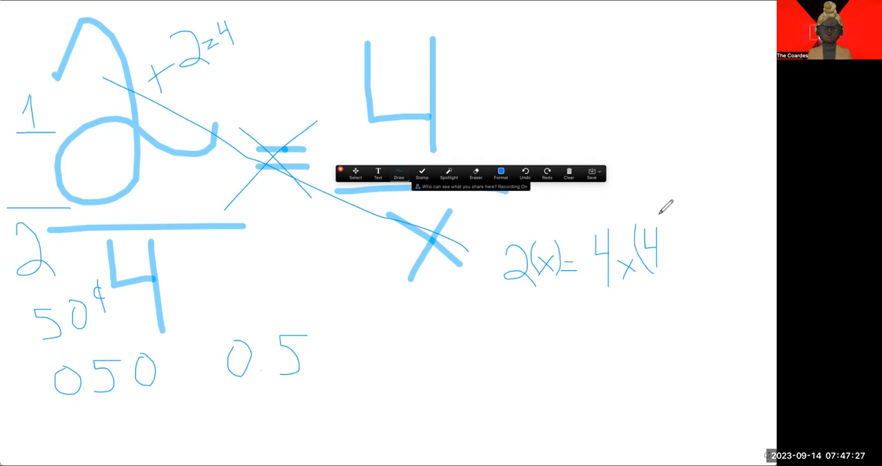
left_click_drag(661, 228, 672, 282)
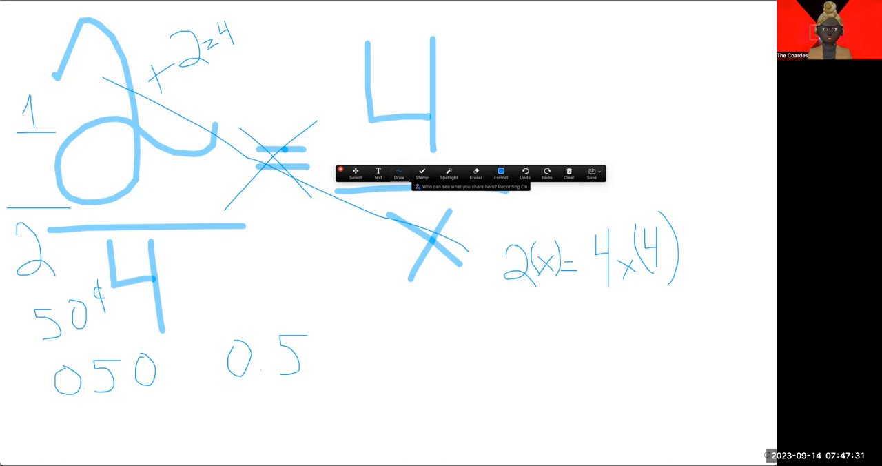
mouse_move(554, 315)
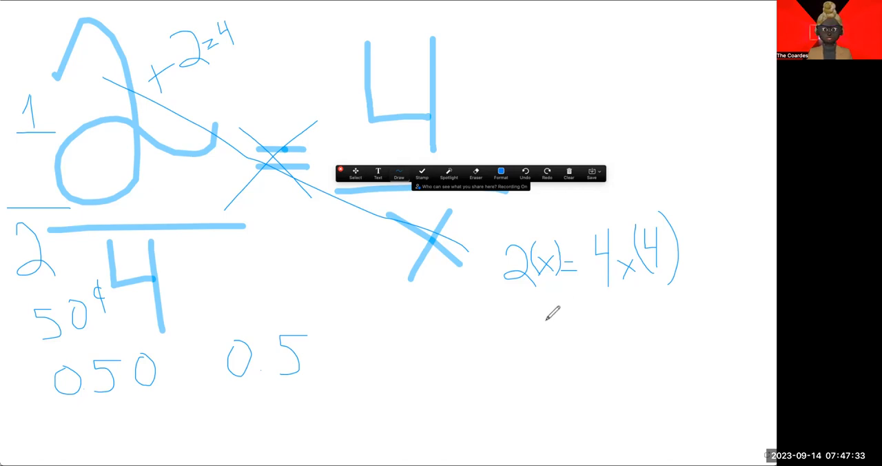
mouse_move(512, 293)
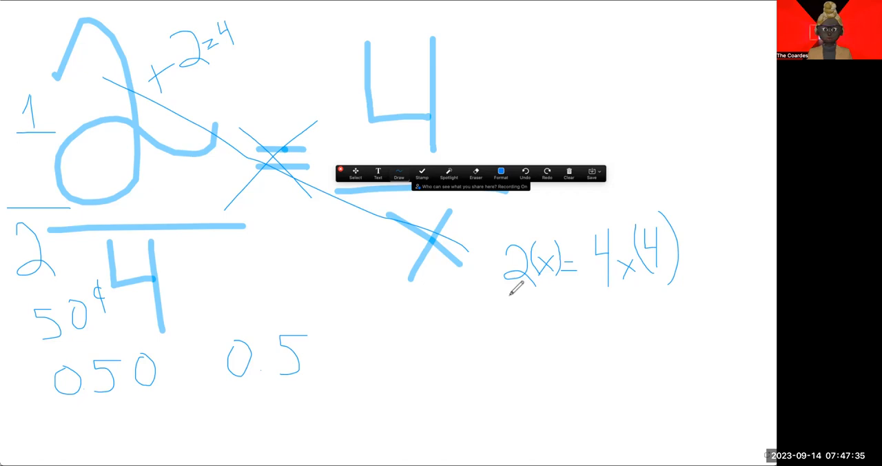
mouse_move(624, 300)
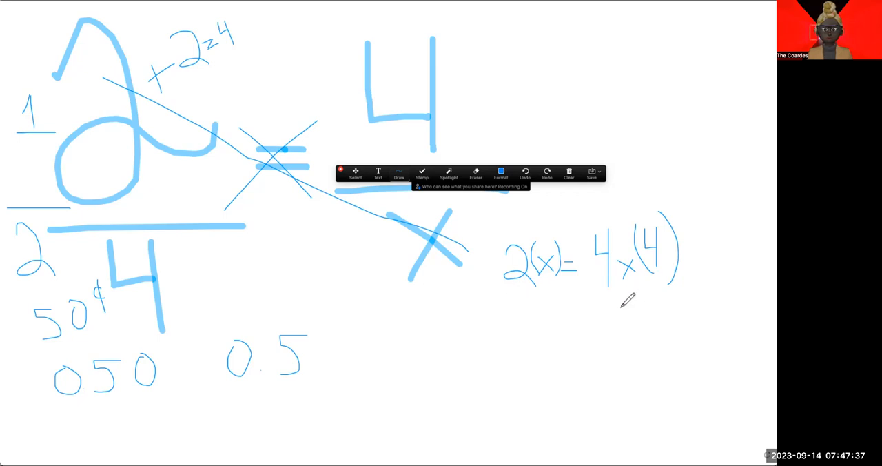
- Write = 16, divide both sides by 2, then write x = 8 and circle it
left_click_drag(620, 306, 664, 328)
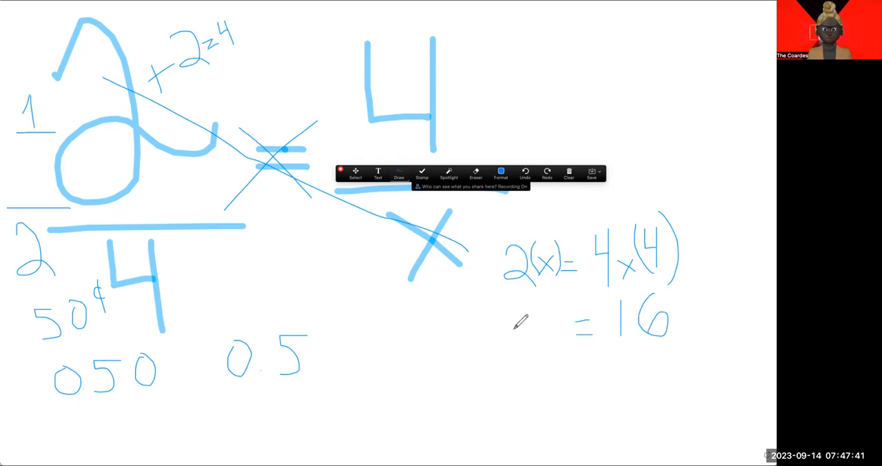
left_click_drag(507, 334, 544, 338)
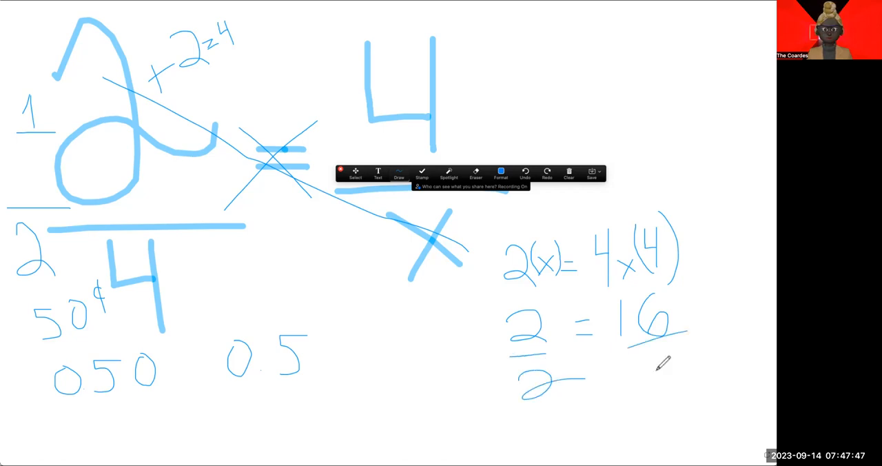
left_click_drag(647, 358, 682, 383)
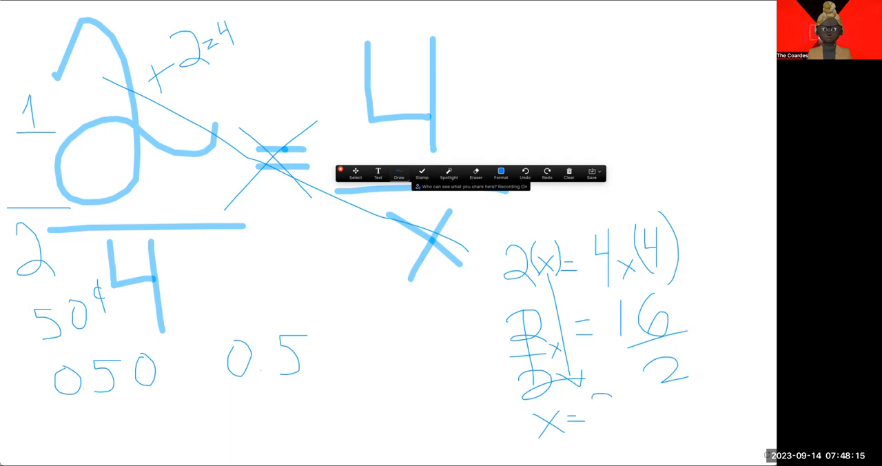
left_click_drag(600, 386, 613, 427)
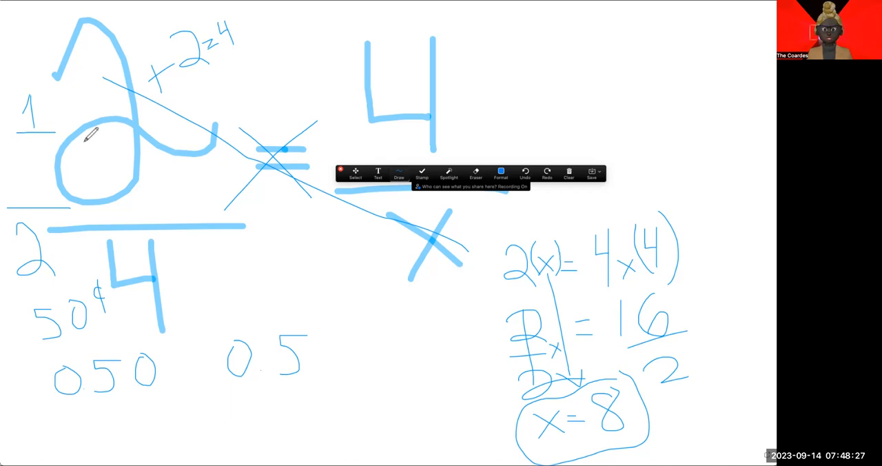
mouse_move(516, 67)
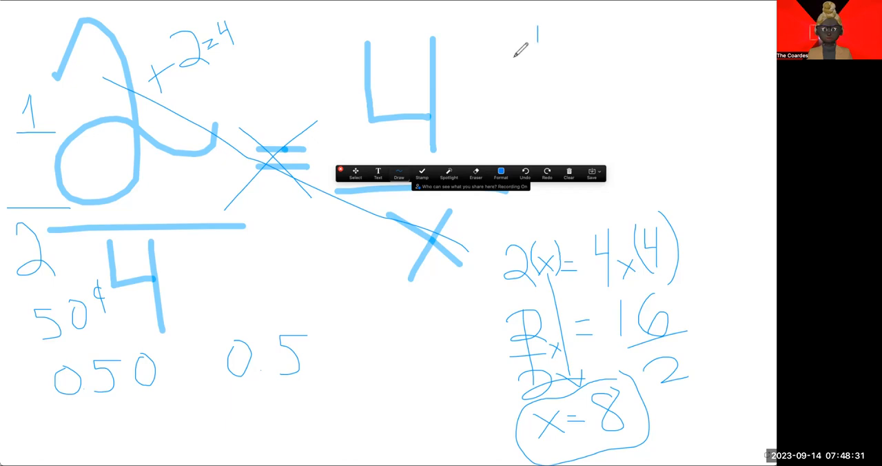
- Write the check 1/2 × 4/x in the top right and x = 8 beneath it
left_click_drag(523, 58, 537, 82)
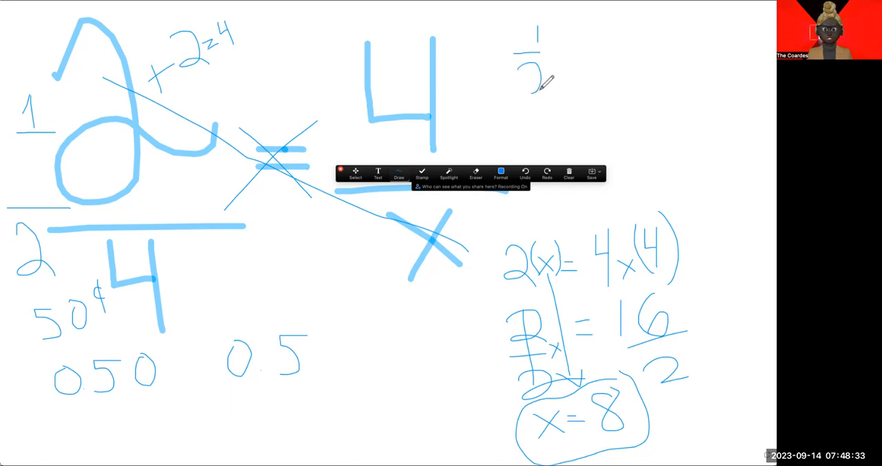
mouse_move(595, 50)
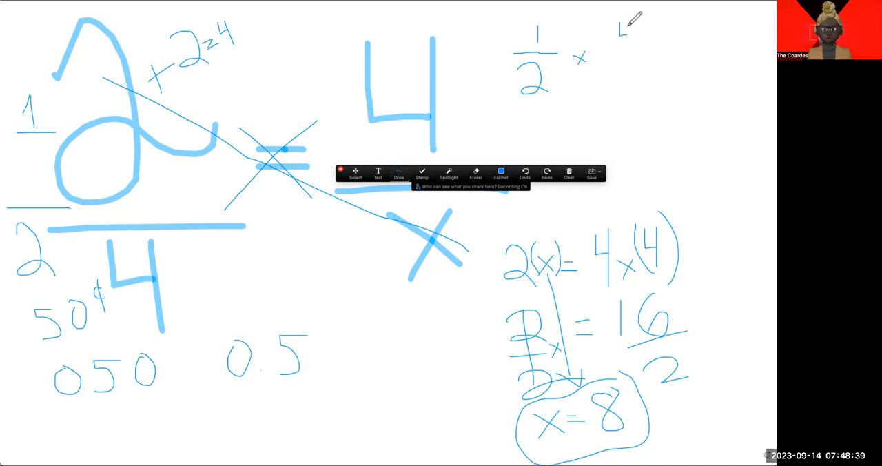
left_click_drag(620, 25, 631, 53)
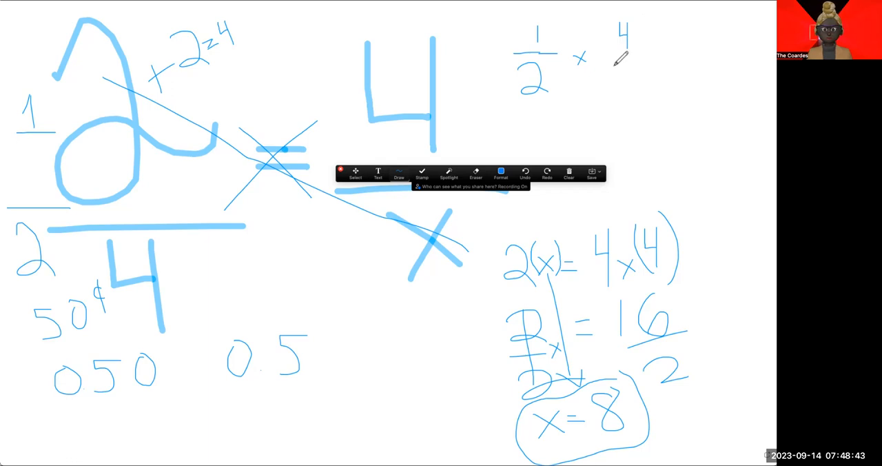
left_click_drag(613, 57, 647, 57)
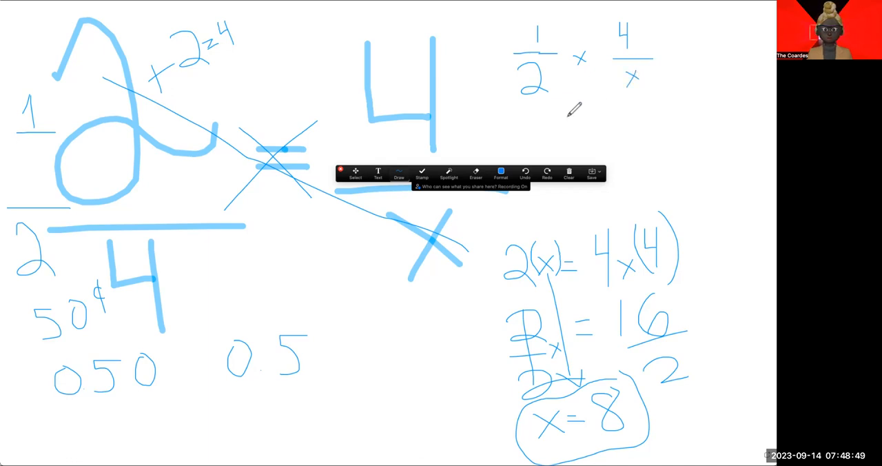
left_click_drag(567, 124, 590, 133)
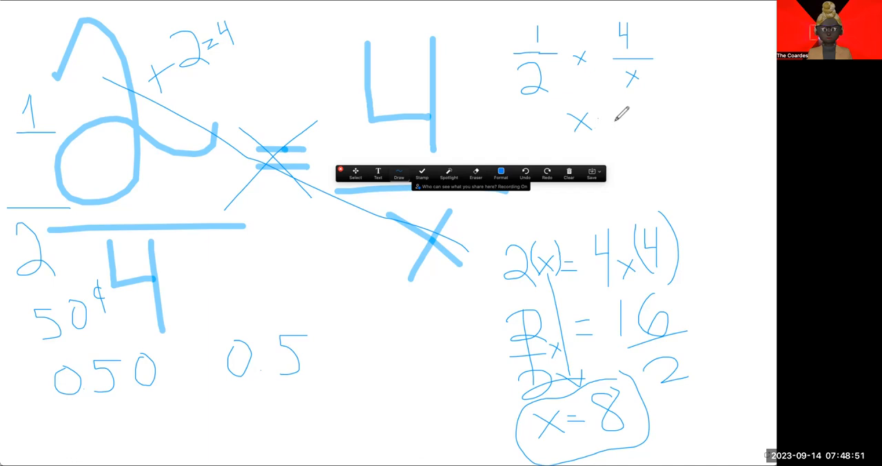
left_click_drag(599, 124, 668, 124)
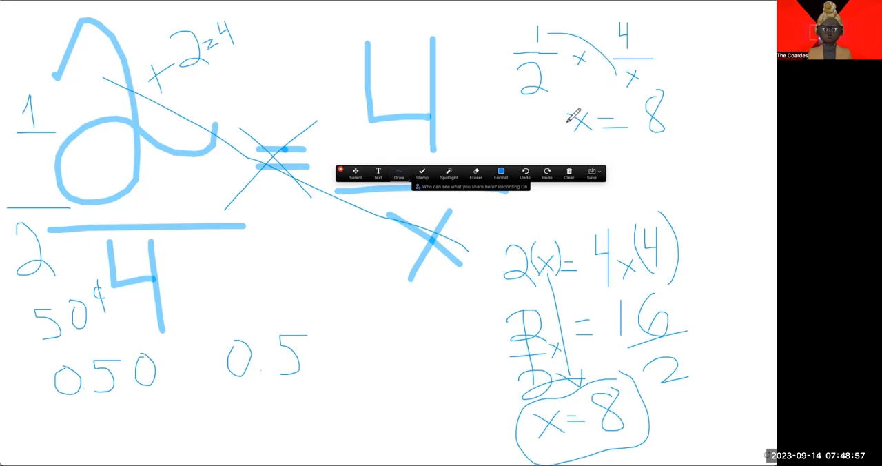
mouse_move(559, 42)
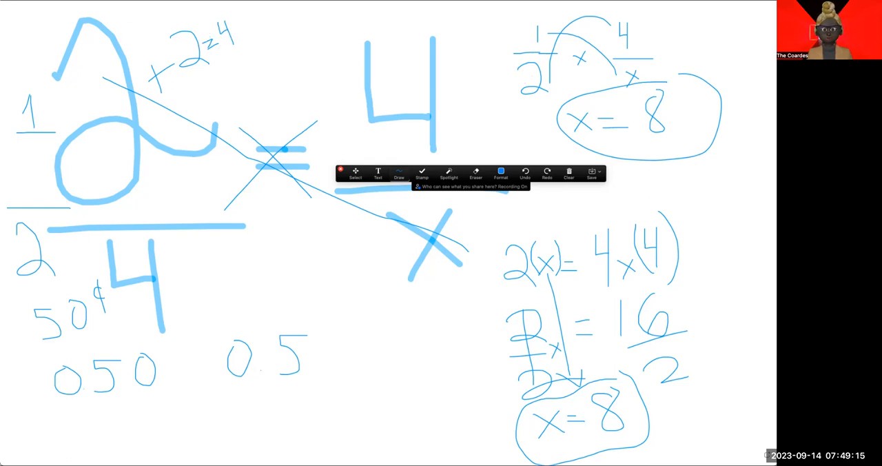
mouse_move(524, 205)
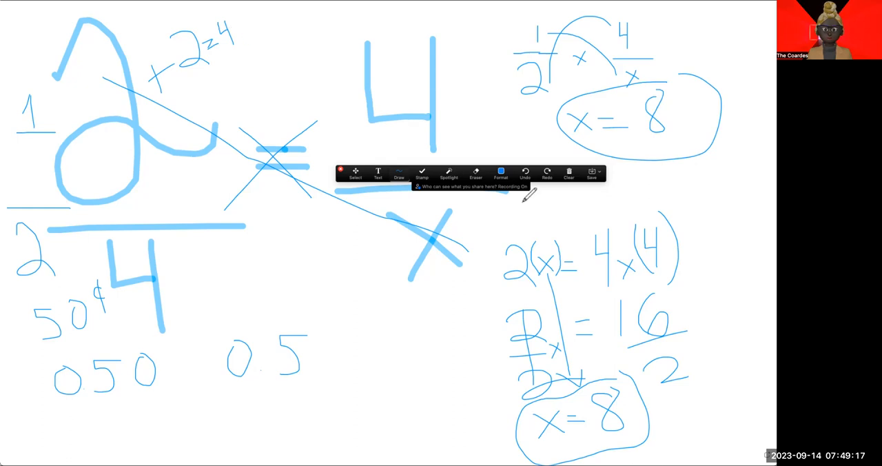